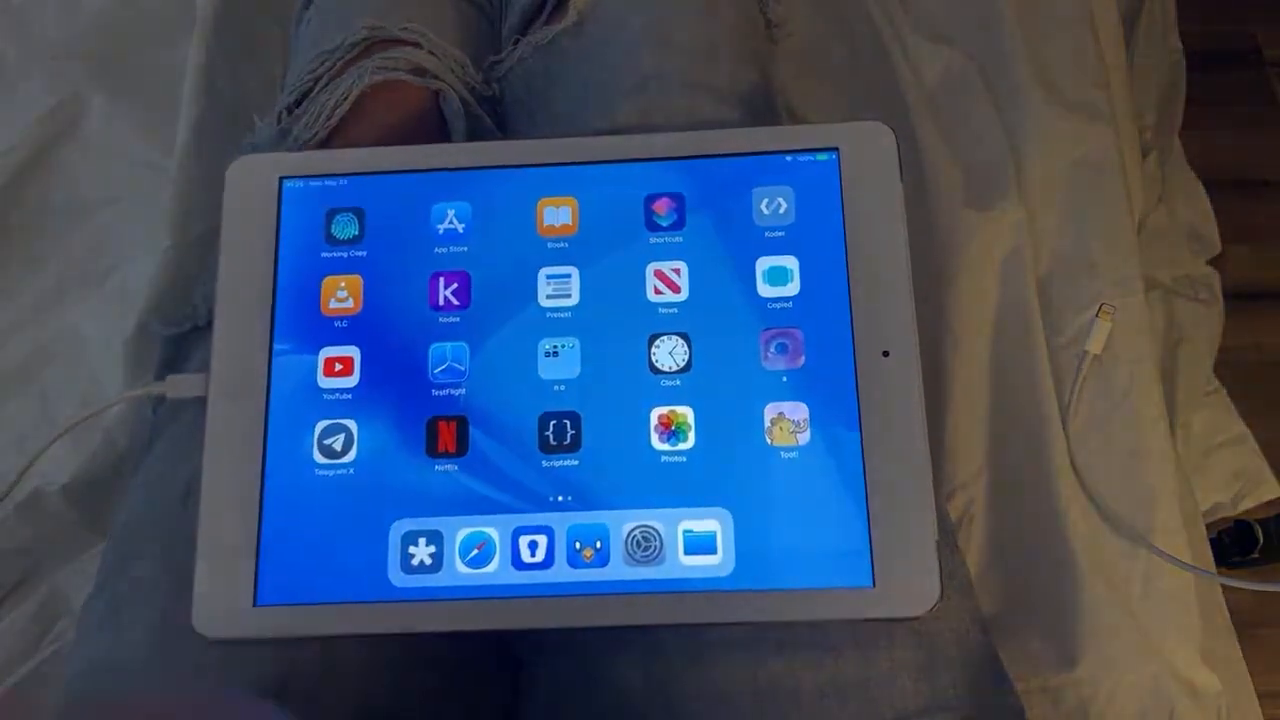
Launch Shortcuts and show its Gallery of ready-made shortcut collections.
{"action": "left_click", "coordinate": [666, 216]}
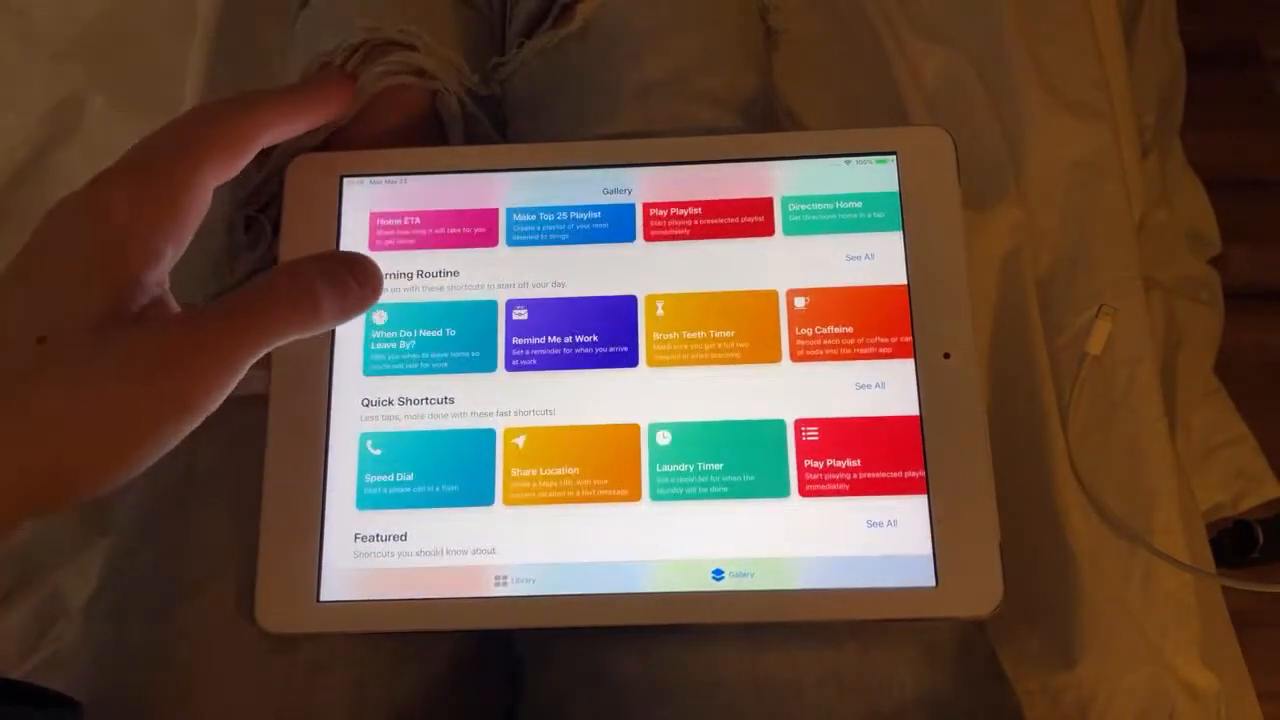
Launch Settings to reach General > iPad Storage with apps listed by size.
{"action": "left_click", "coordinate": [868, 386]}
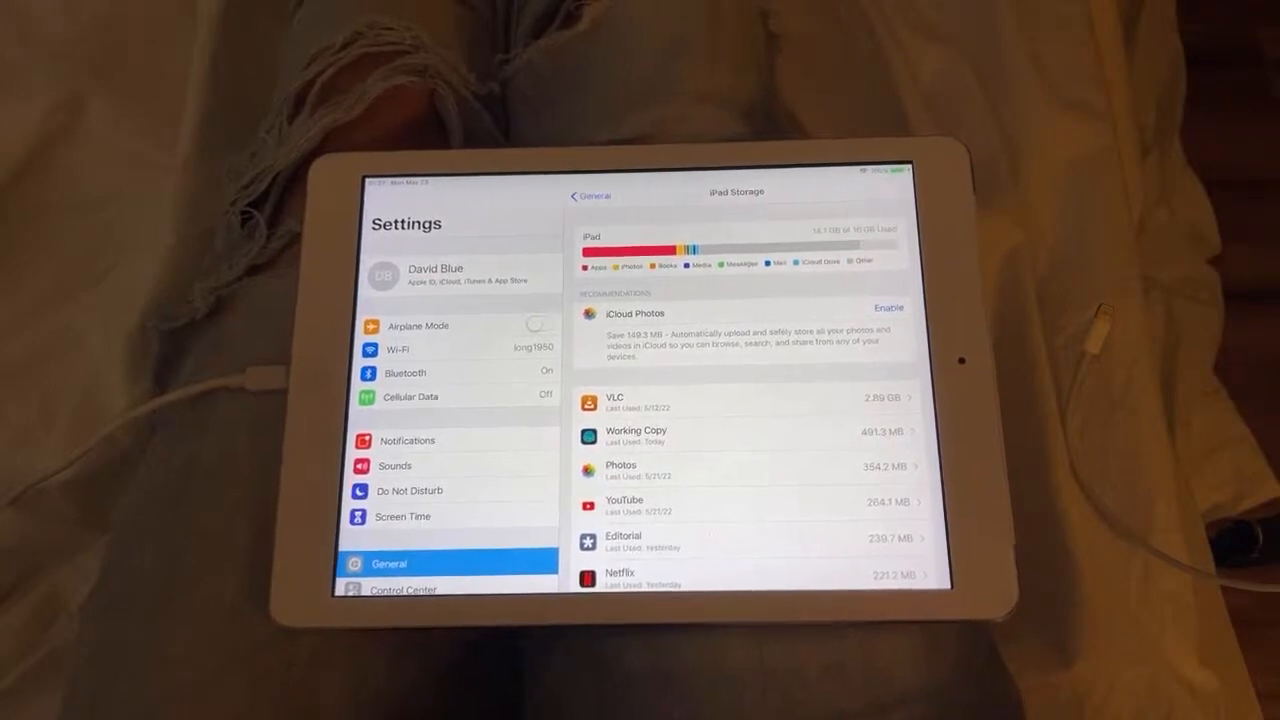
From the Apple ID profile, show the iCloud page with storage bar and per-app toggles.
{"action": "left_click", "coordinate": [590, 196]}
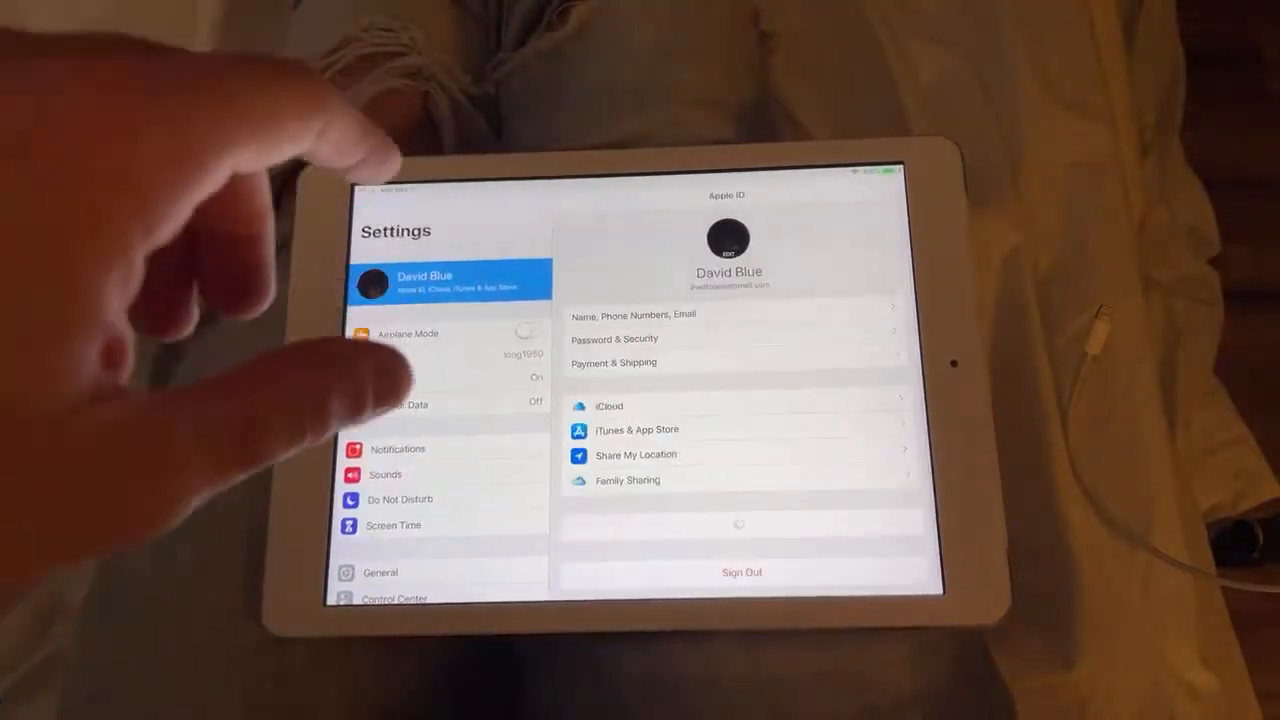
{"action": "left_click", "coordinate": [608, 406]}
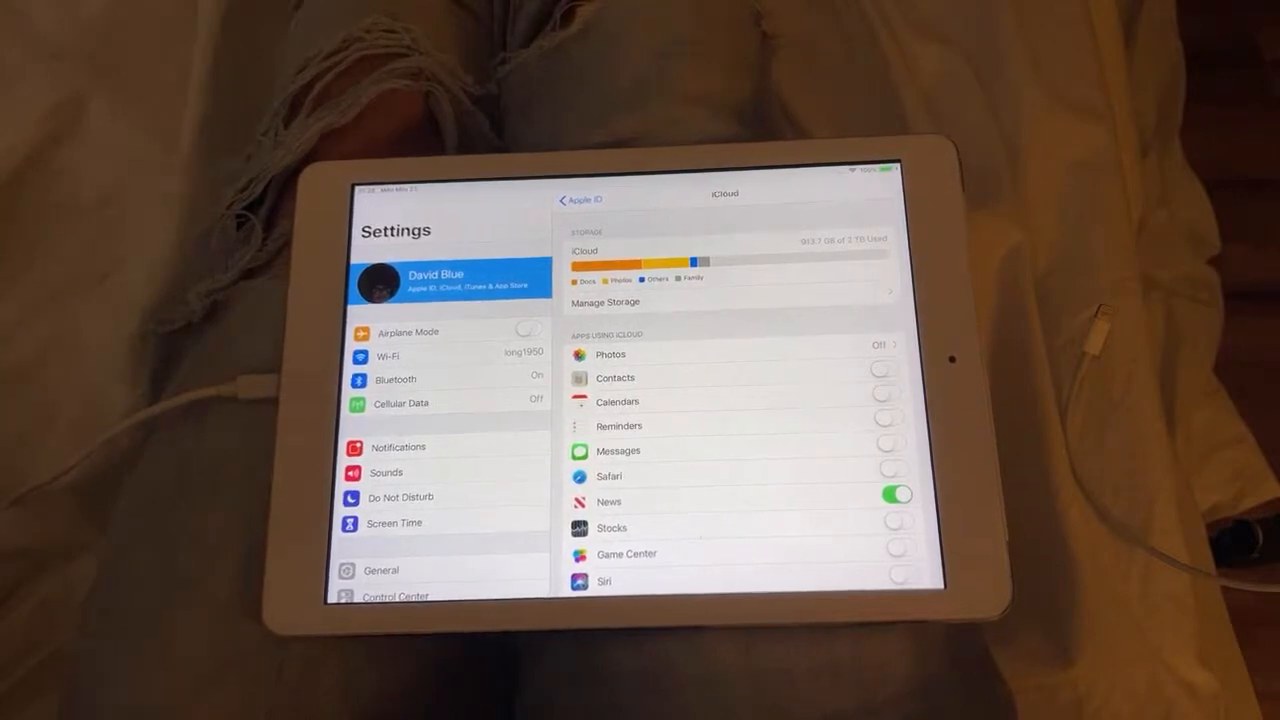
{"action": "scroll", "scroll_direction": "down", "scroll_amount": 3}
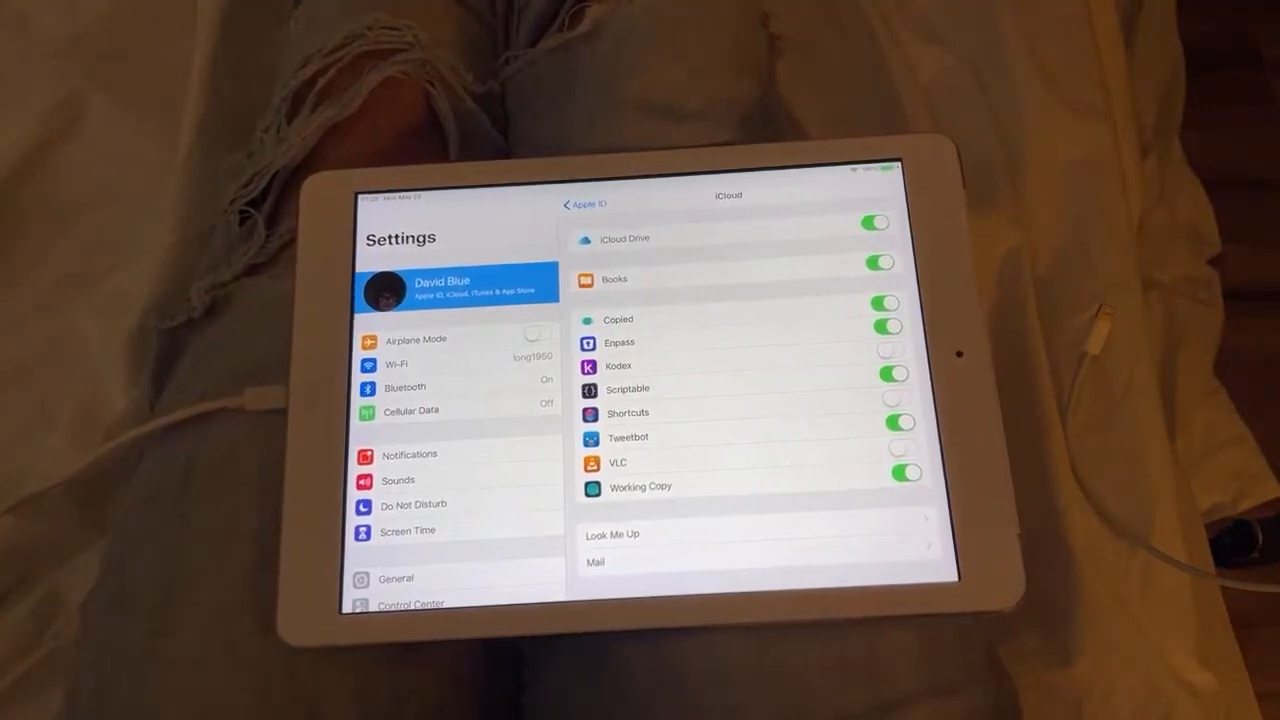
Return to the home screen and launch Copied, landing on its Interface settings.
{"action": "key", "text": "home"}
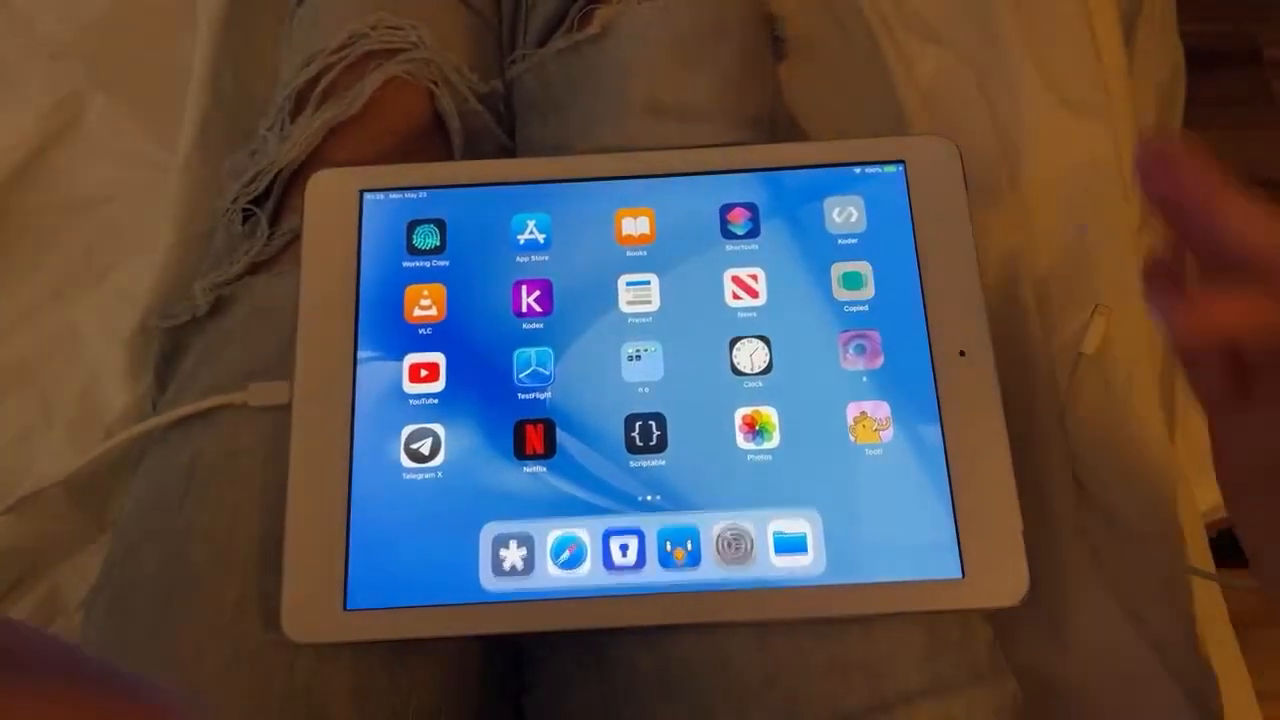
{"action": "left_click", "coordinate": [852, 304]}
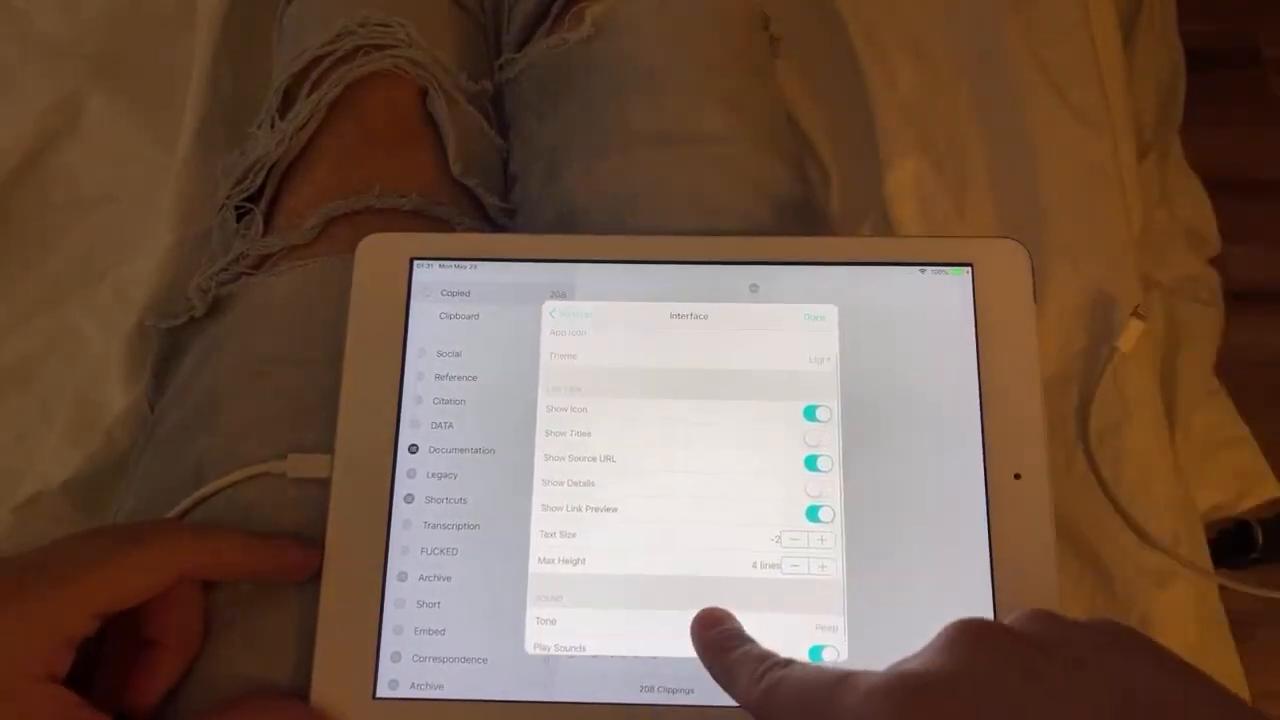
Switch on Show Details and Show Titles for clippings in Copied's Interface settings.
{"action": "left_click", "coordinate": [818, 482]}
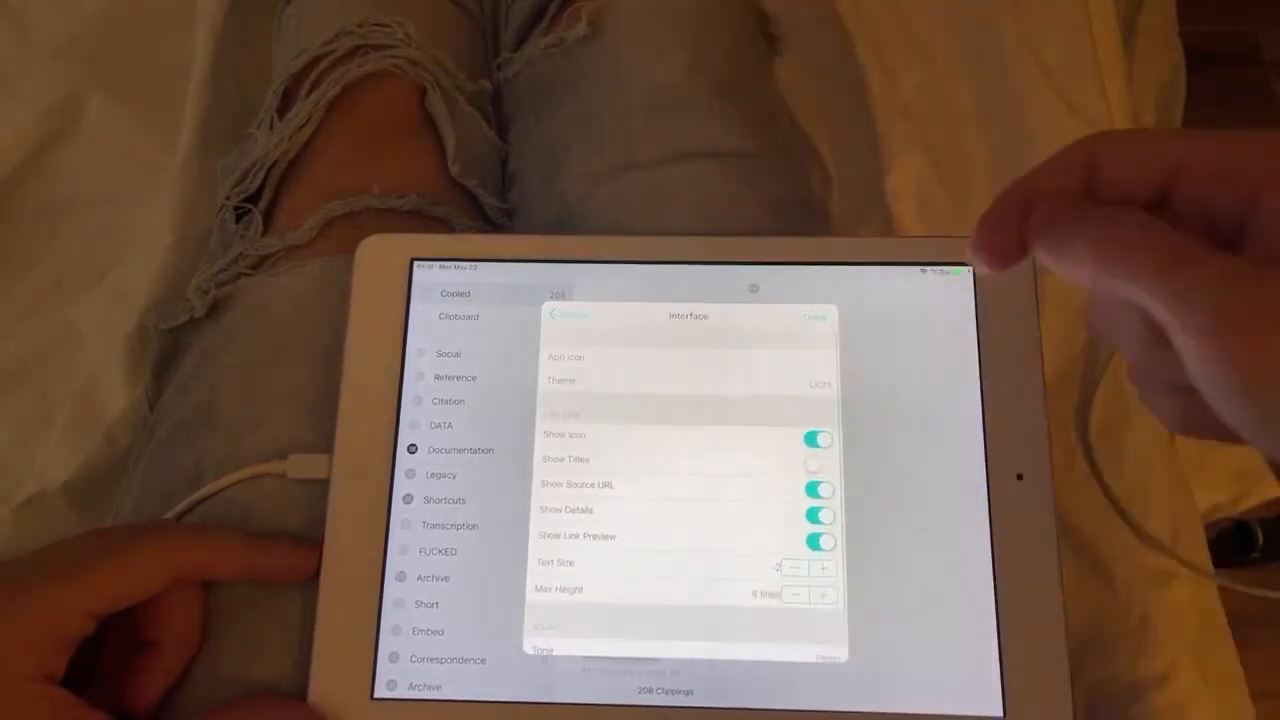
{"action": "left_click", "coordinate": [816, 458]}
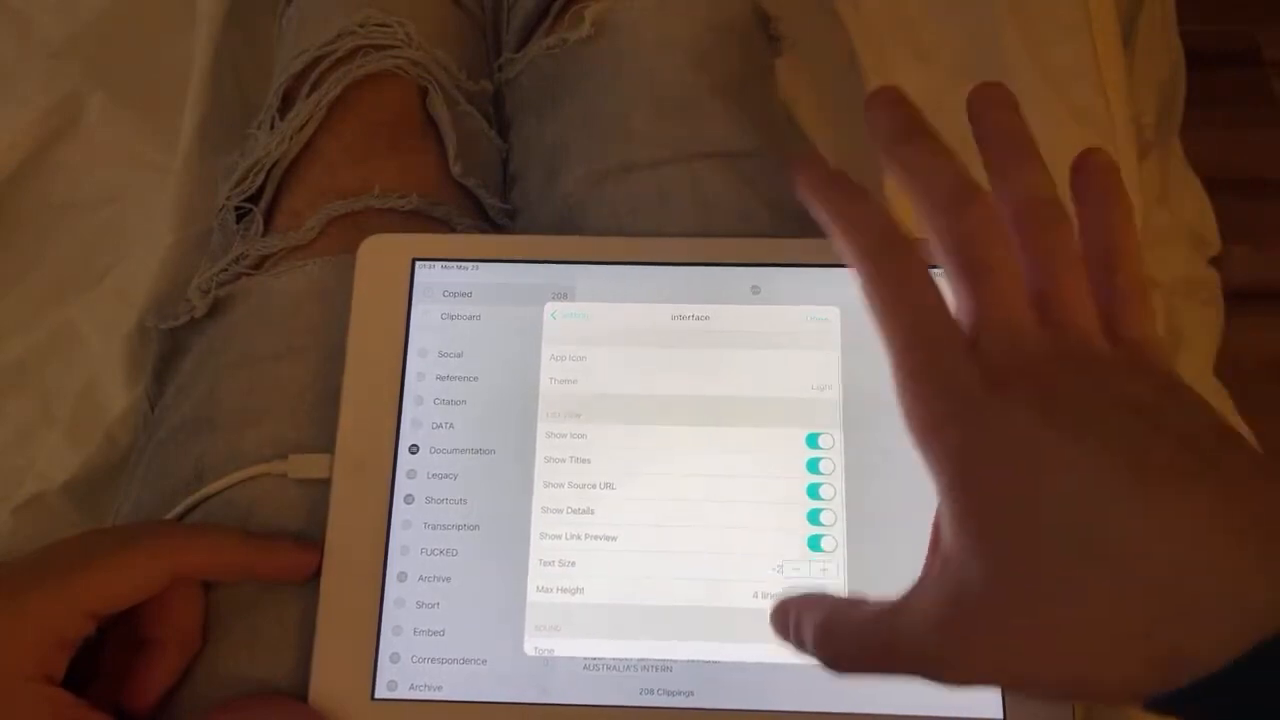
Return to Copied via the app switcher and start a new Untitled clipping.
{"action": "left_click", "coordinate": [690, 380]}
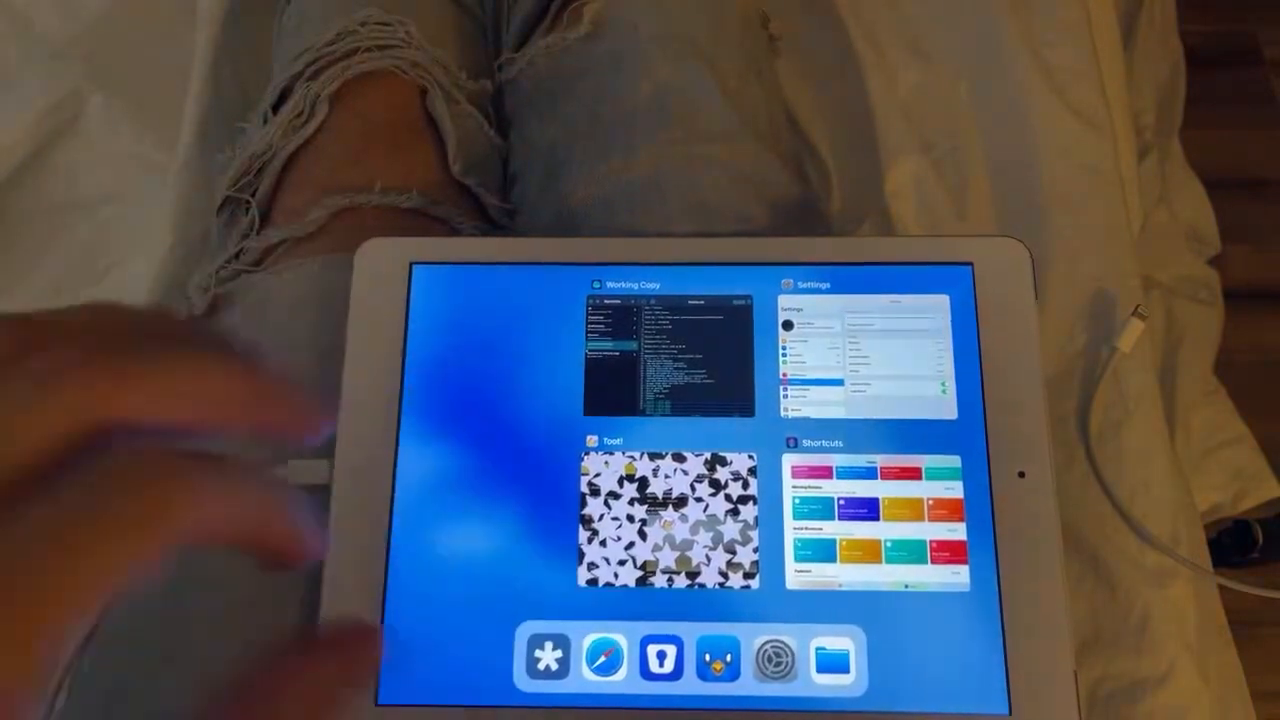
{"action": "left_click", "coordinate": [664, 510]}
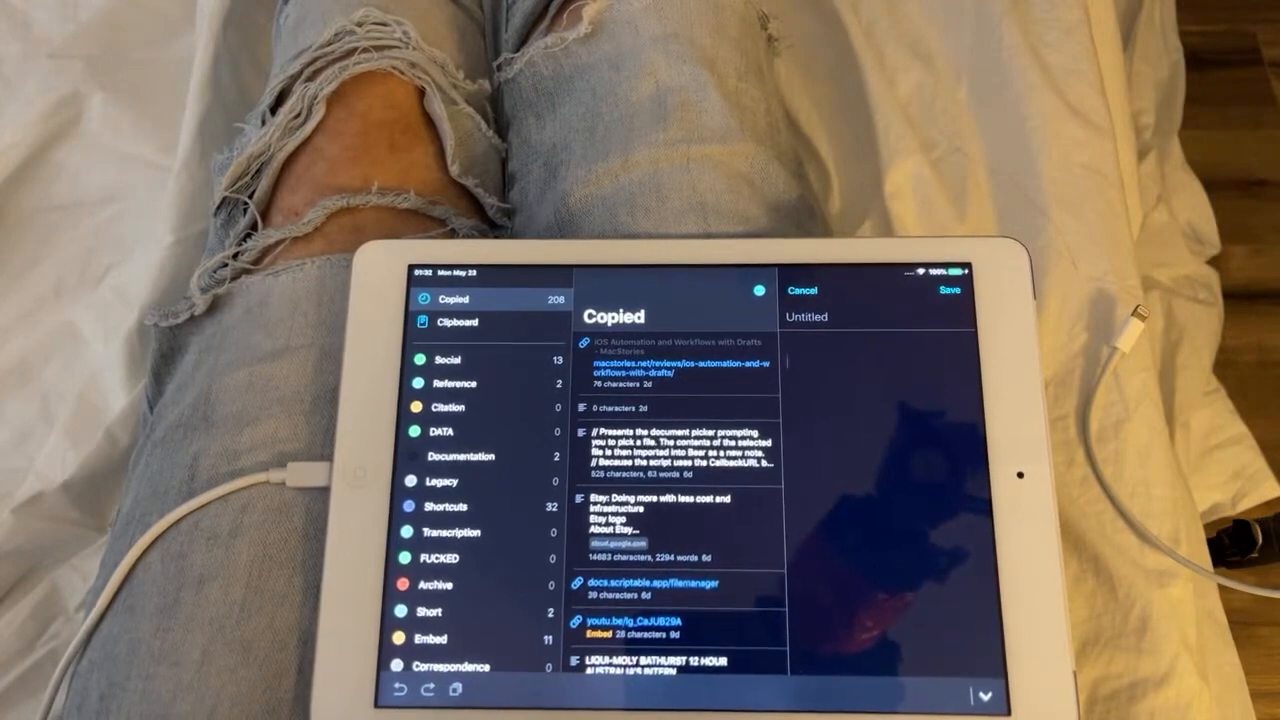
{"action": "type", "text": "This is a test"}
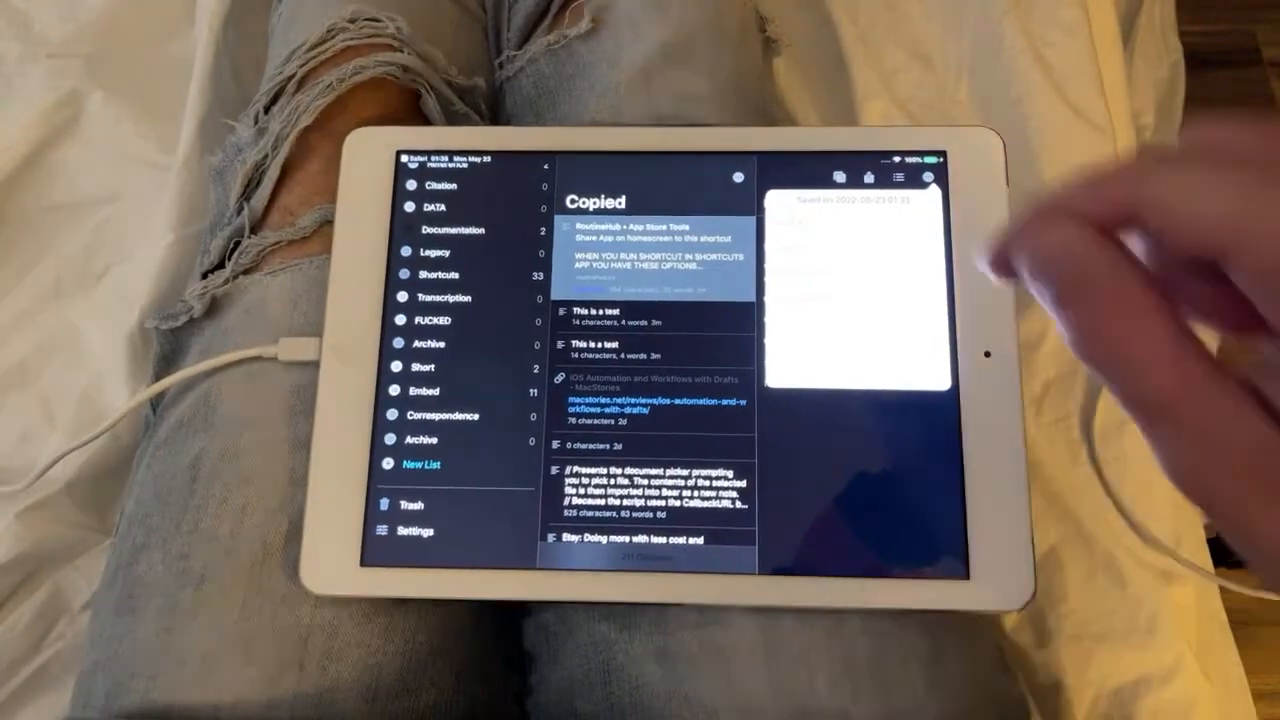
Show Copied's Text Formatters list with Title Case, Trim Whitespace and Numbered List.
{"action": "left_click", "coordinate": [656, 232]}
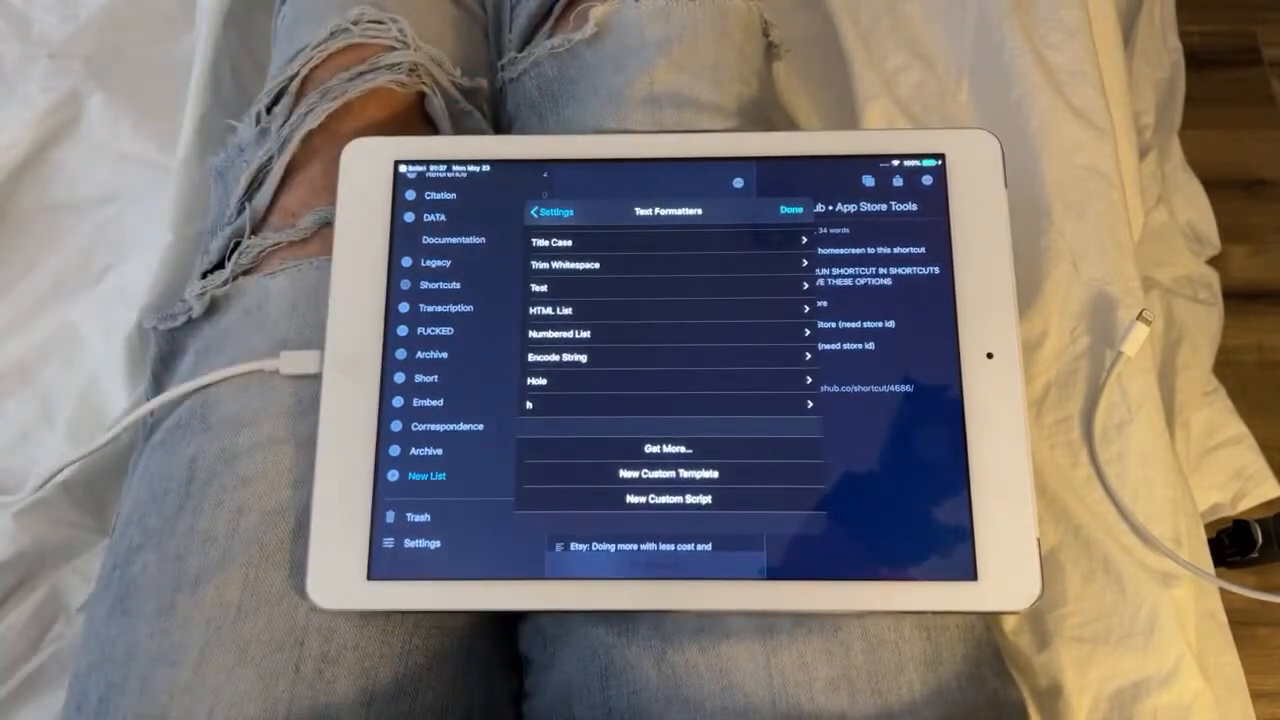
{"action": "left_click", "coordinate": [792, 210]}
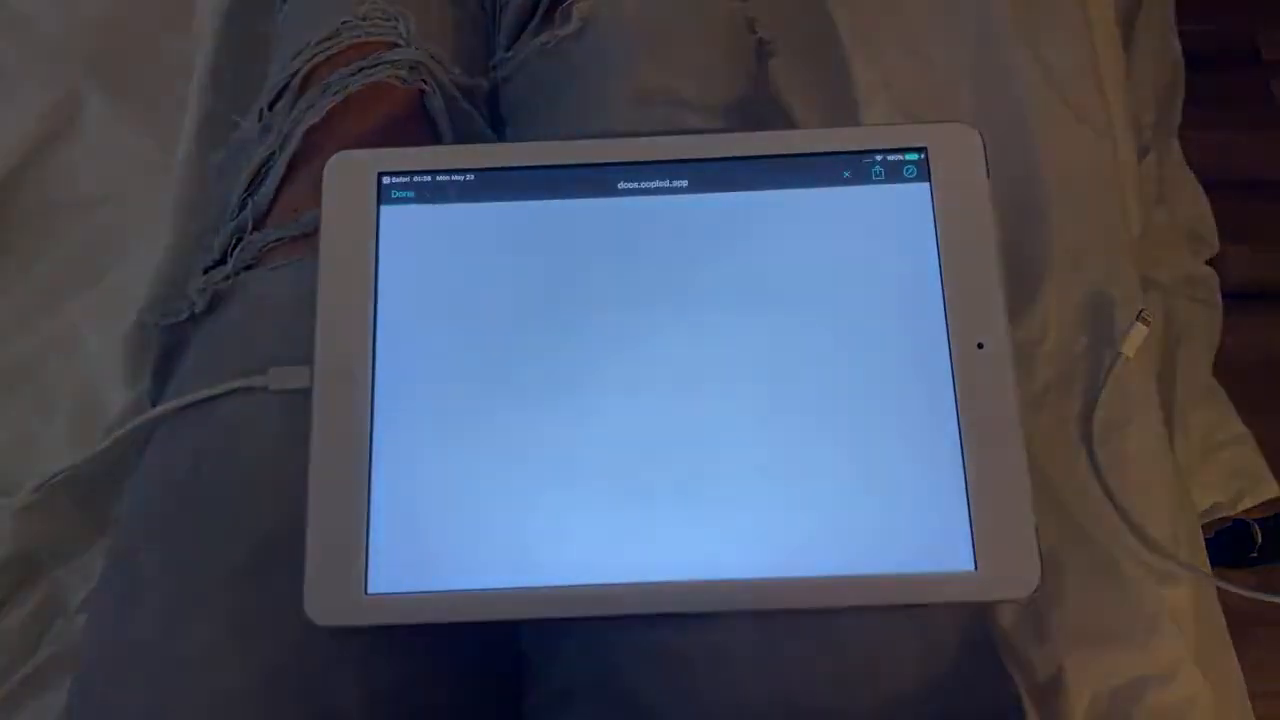
Follow Copied's help link to docs.copied.app in the in-app Safari view.
{"action": "left_click", "coordinate": [876, 172]}
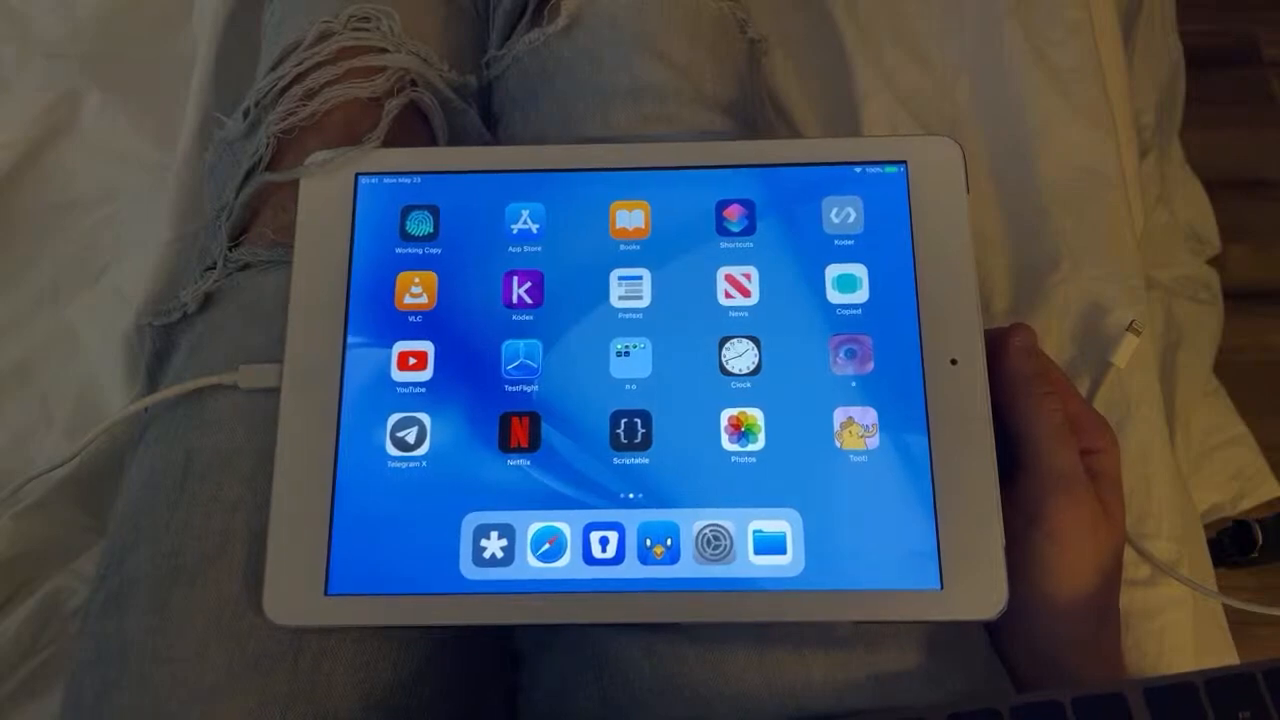
Launch Tweetbot and capture the Friends timeline as a screenshot for Markup.
{"action": "left_click", "coordinate": [632, 356]}
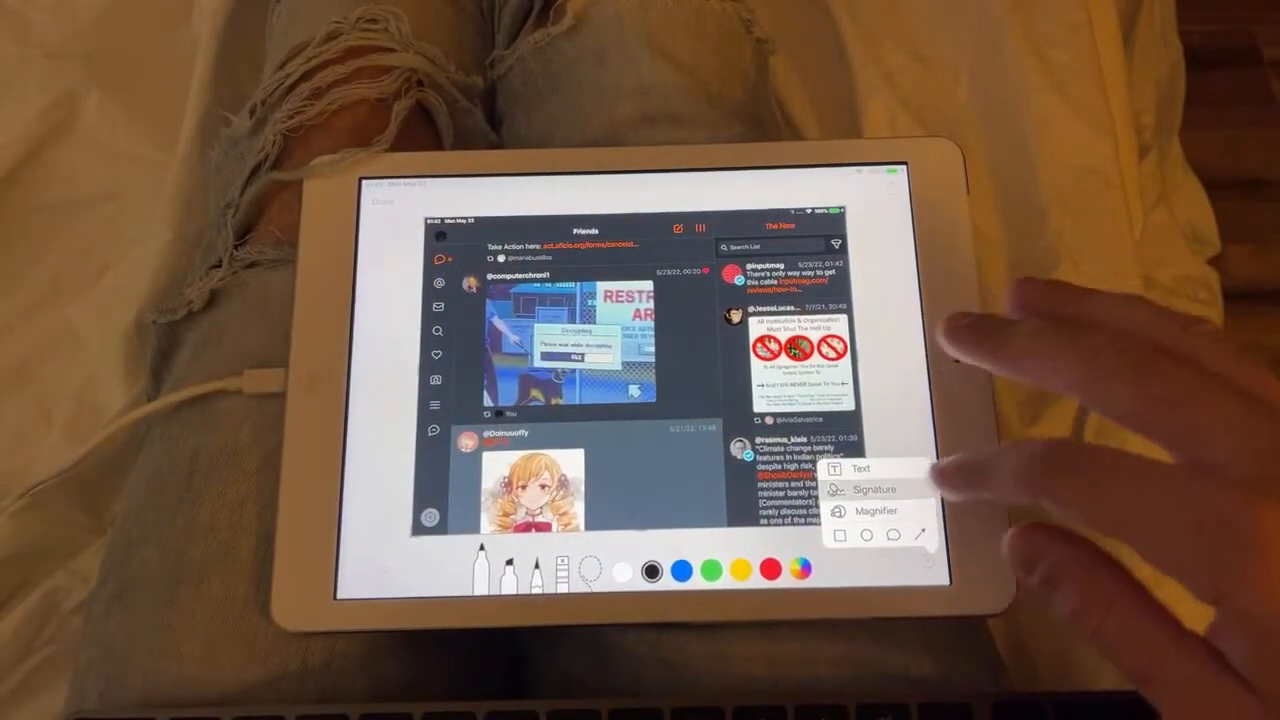
{"action": "left_click", "coordinate": [876, 488]}
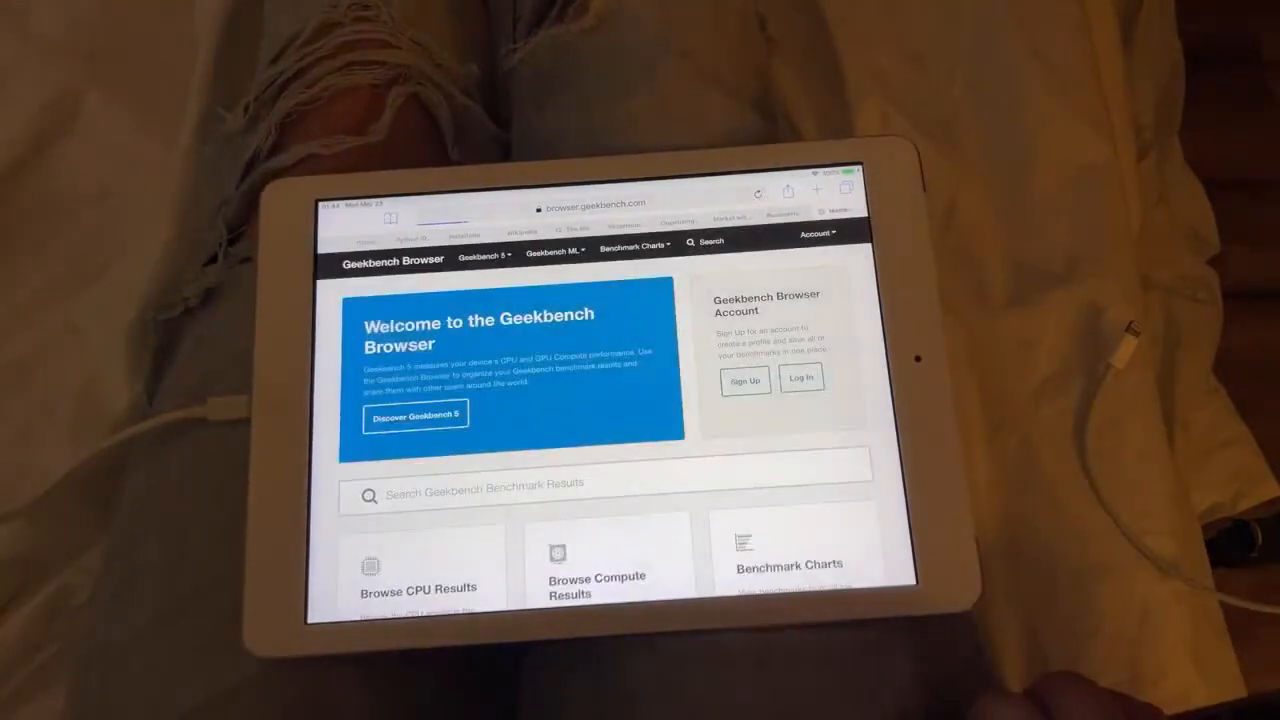
Scroll down the Geekbench Compute results to the iPhone 12 Pro Max Metal scores.
{"action": "scroll", "scroll_direction": "down", "scroll_amount": 3}
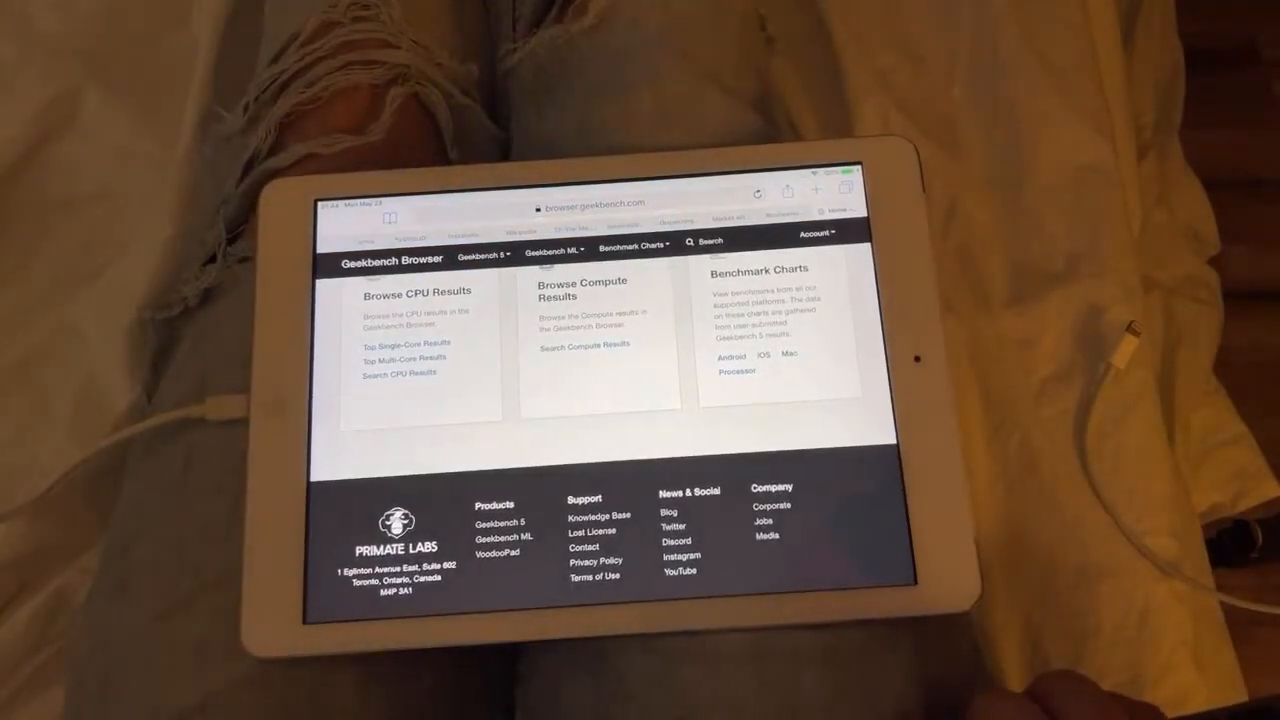
{"action": "scroll", "scroll_direction": "down", "scroll_amount": 3}
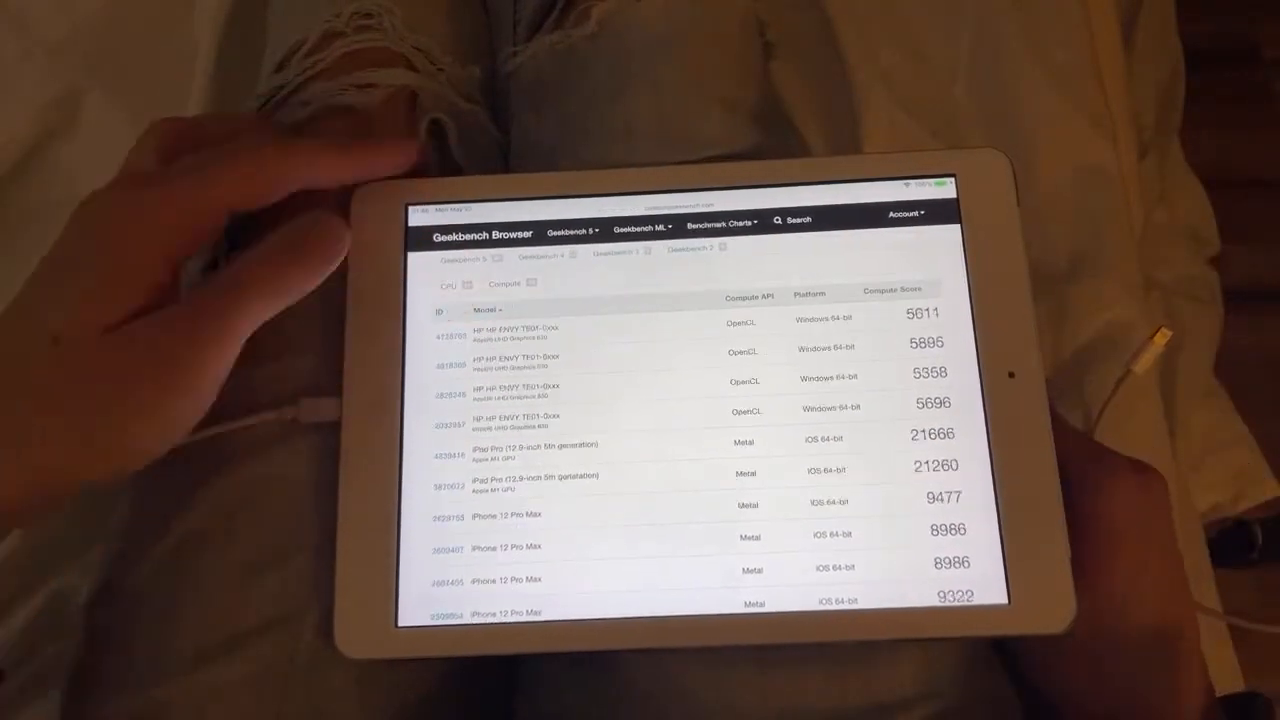
{"action": "scroll", "scroll_direction": "down", "scroll_amount": 3}
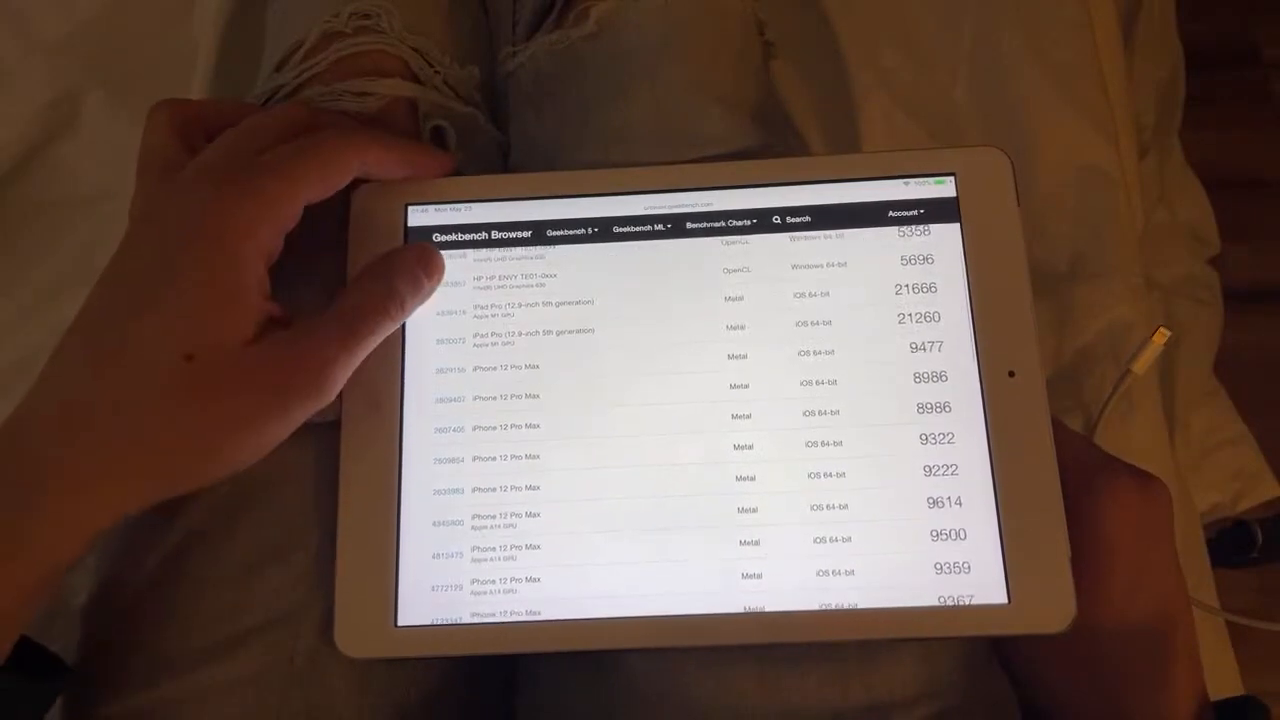
{"action": "scroll", "scroll_direction": "down", "scroll_amount": 3}
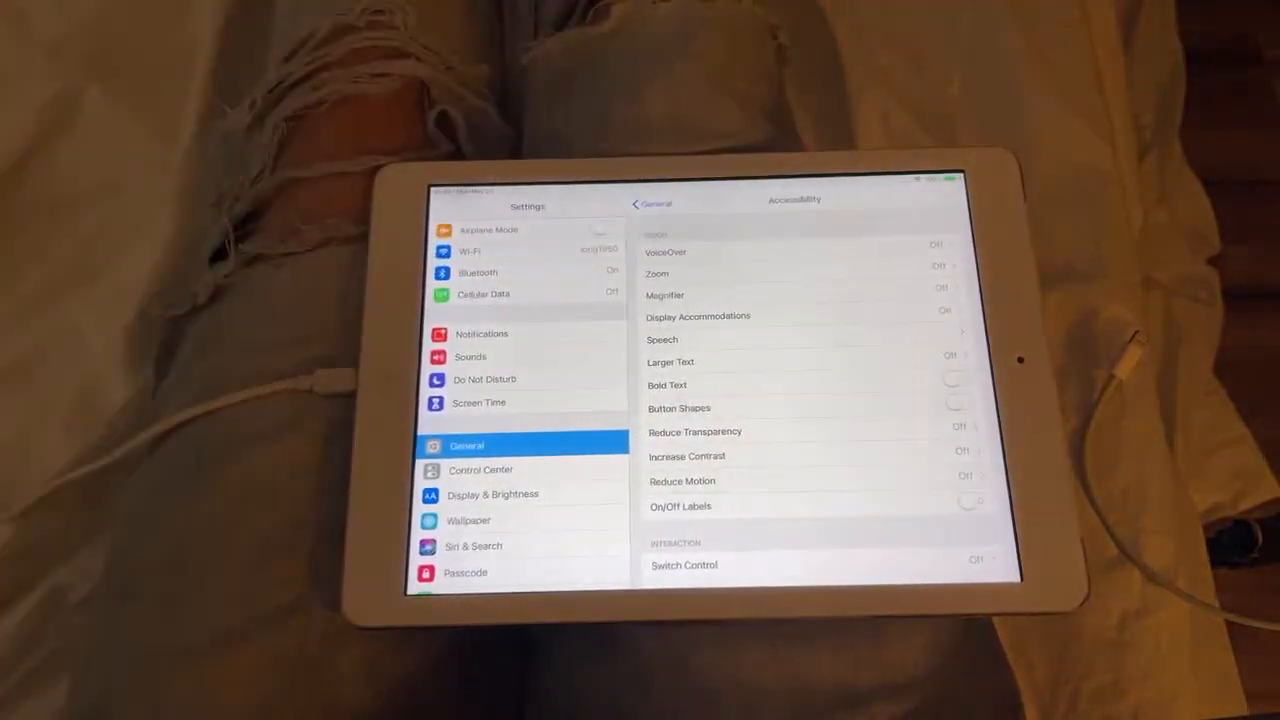
Scroll through the Vision options in the Accessibility settings.
{"action": "scroll", "scroll_direction": "down", "scroll_amount": 3}
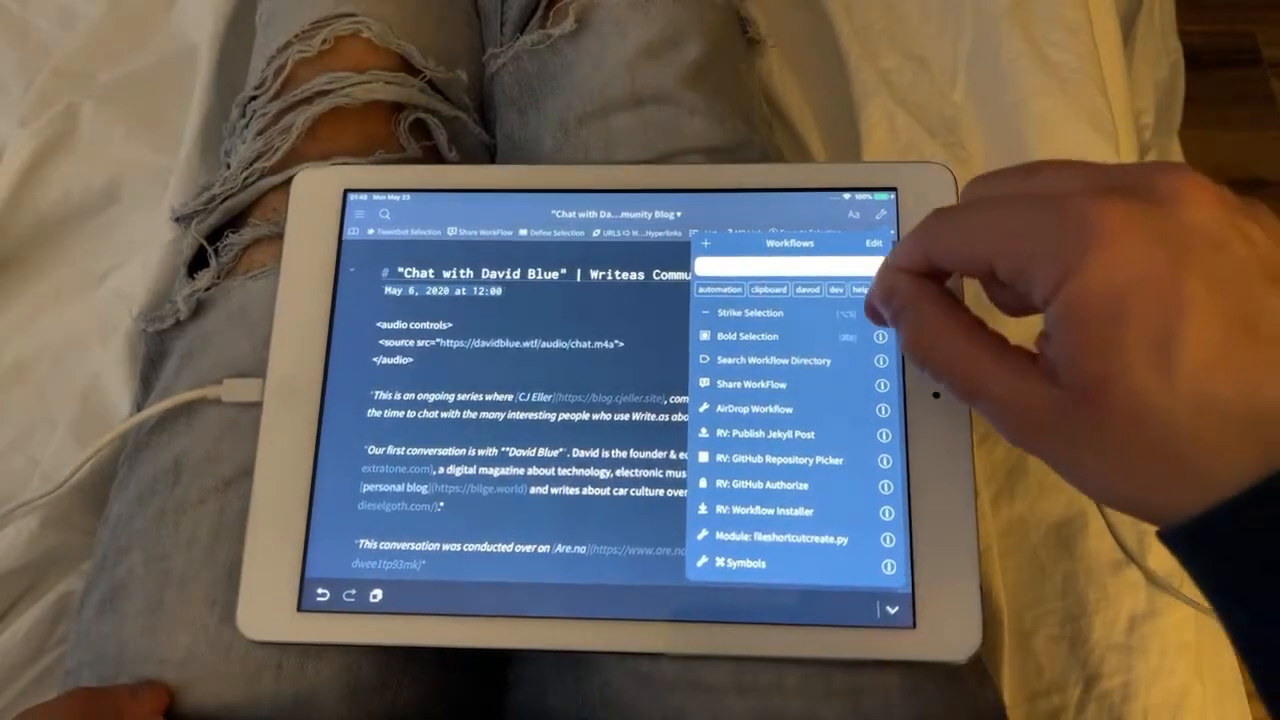
Show the Workflow Details page for the Strike Selection workflow.
{"action": "left_click", "coordinate": [880, 312]}
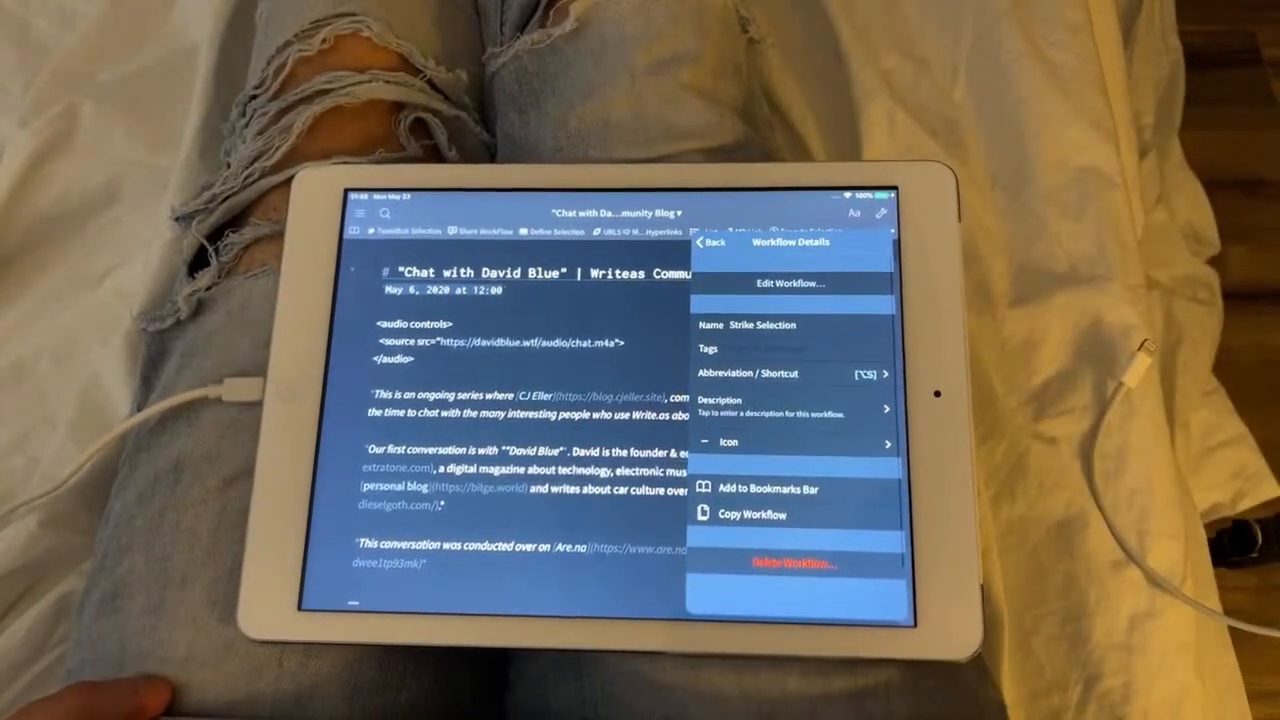
{"action": "left_click", "coordinate": [790, 284]}
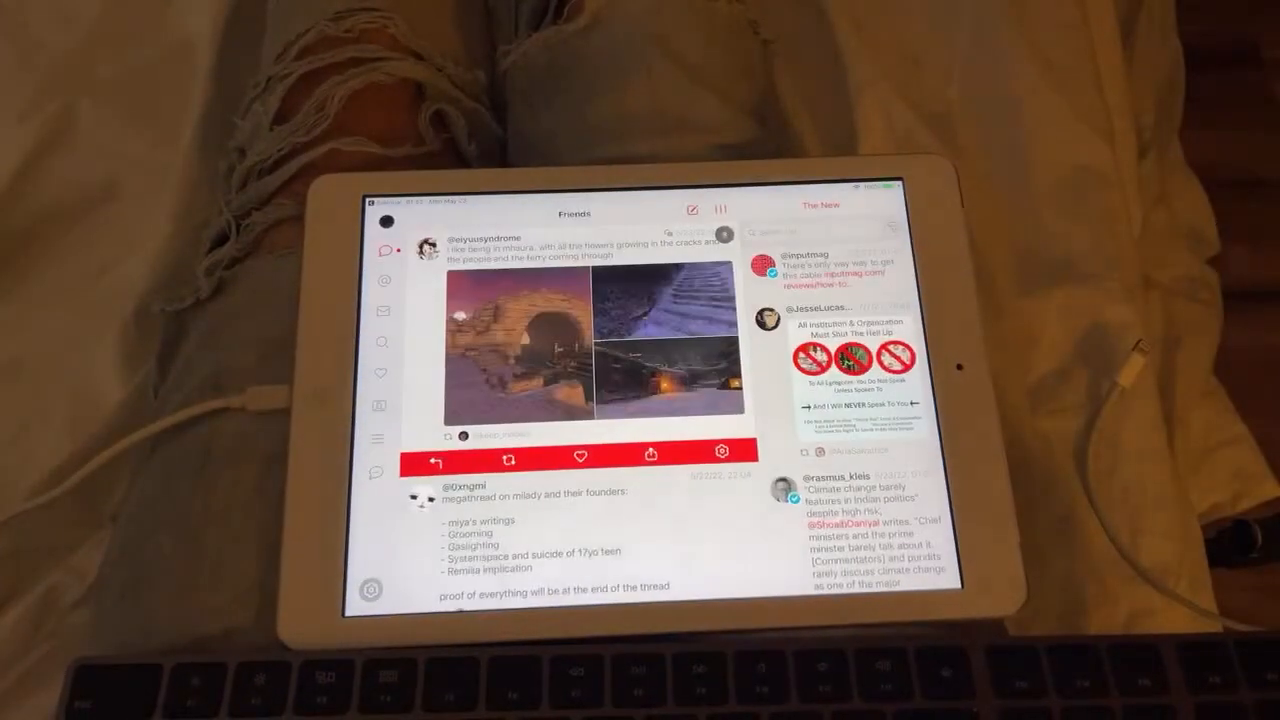
Reveal the action bar on the tweet with the two game screenshots.
{"action": "left_click", "coordinate": [688, 210]}
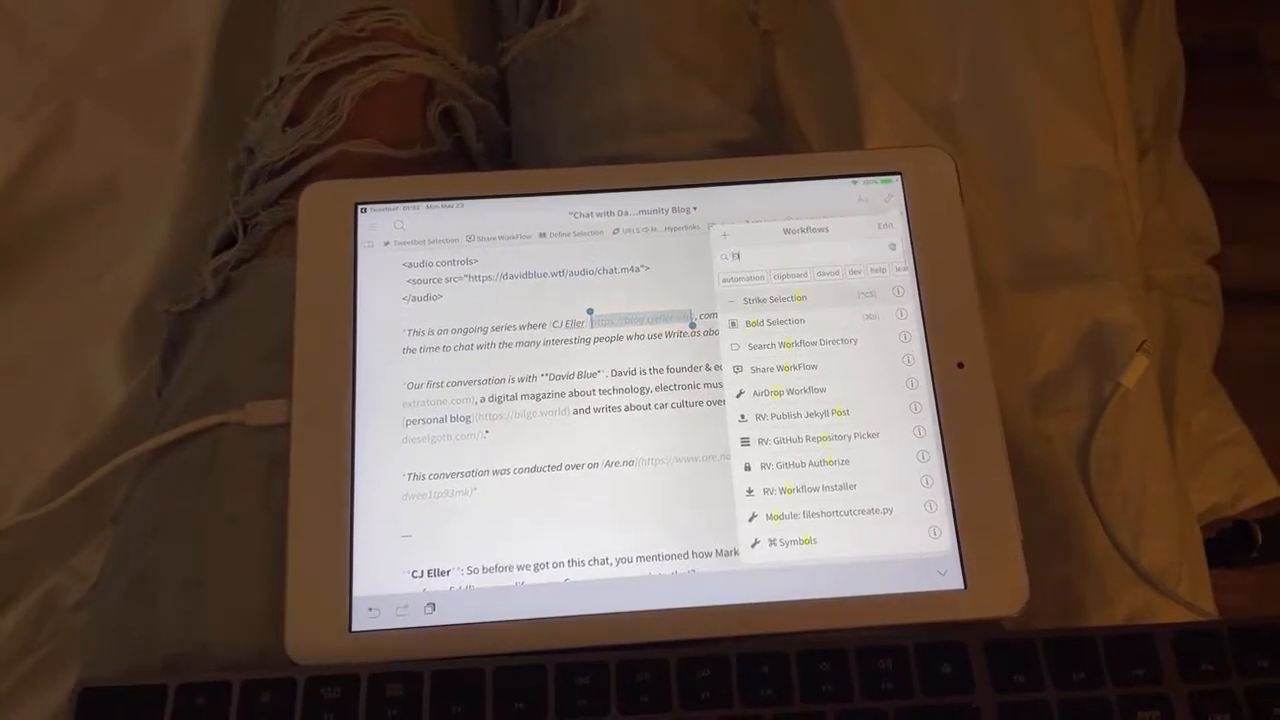
Enter 'OPEN' in the workflow list and scroll up through the installed workflows.
{"action": "type", "text": "OPEN"}
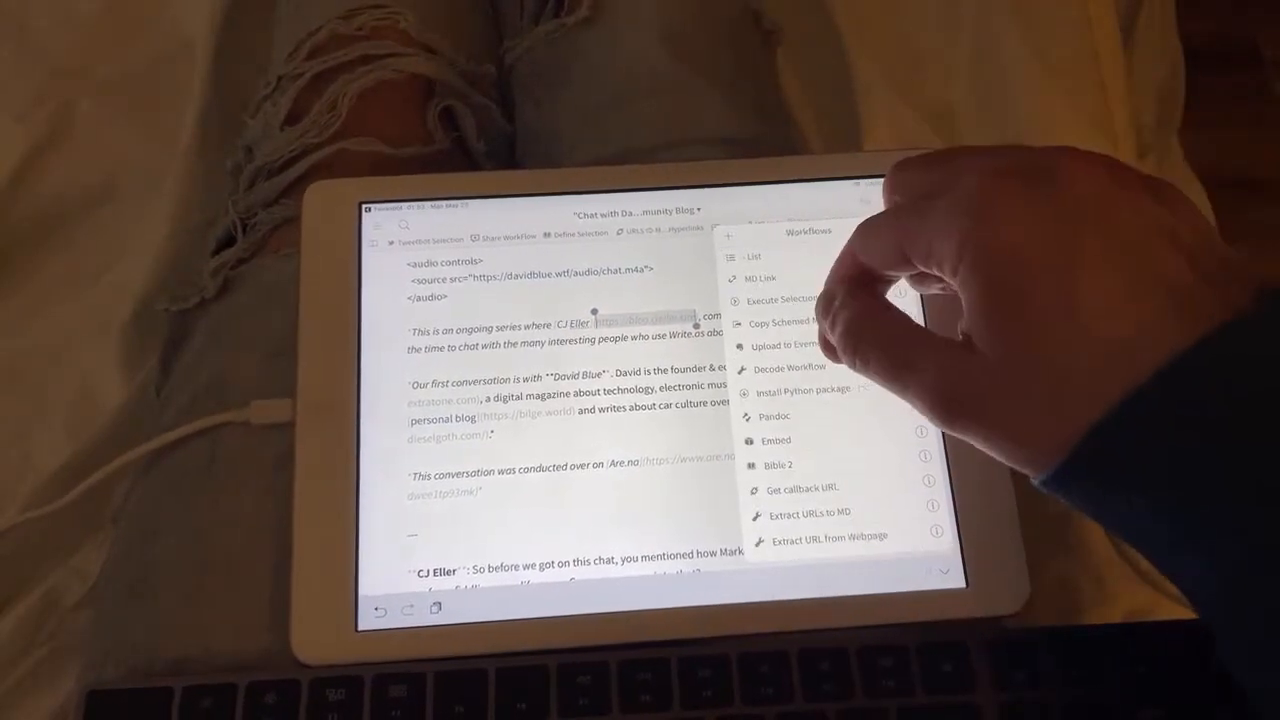
{"action": "scroll", "scroll_direction": "up", "scroll_amount": 3}
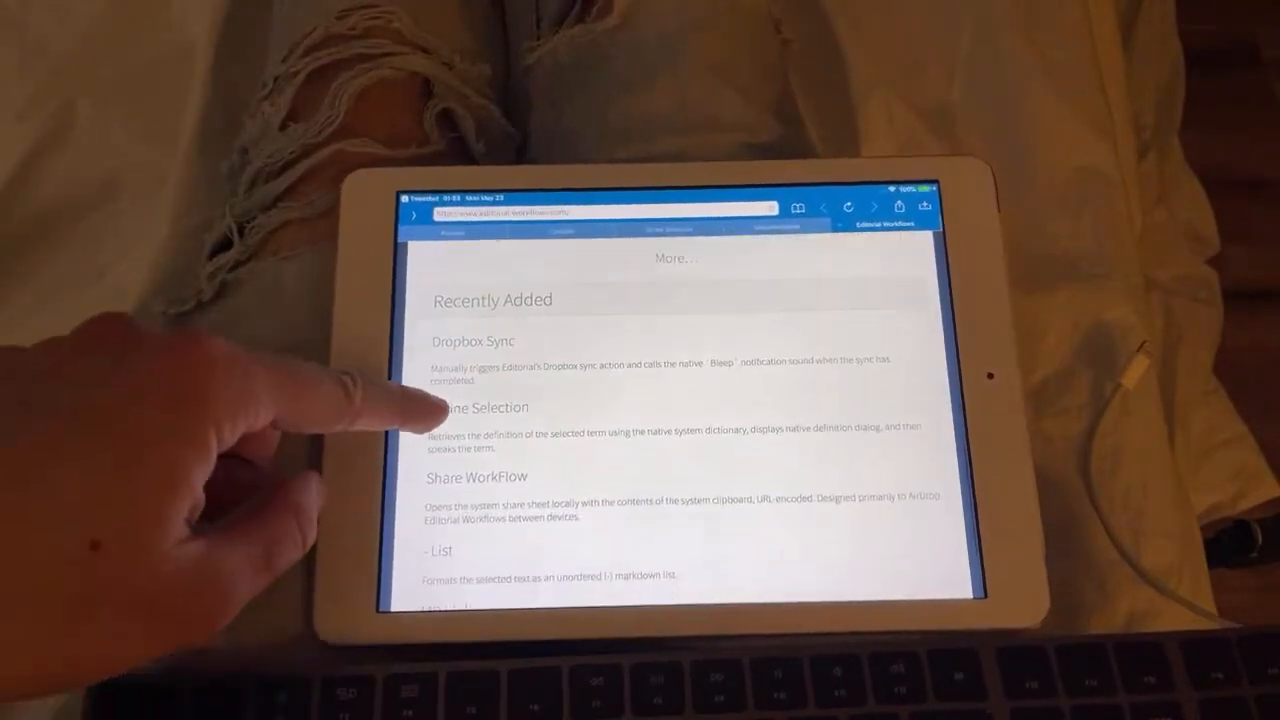
Browse the Editorial Workflows directory page, then return to Editorial via the back link.
{"action": "scroll", "scroll_direction": "down", "scroll_amount": 3}
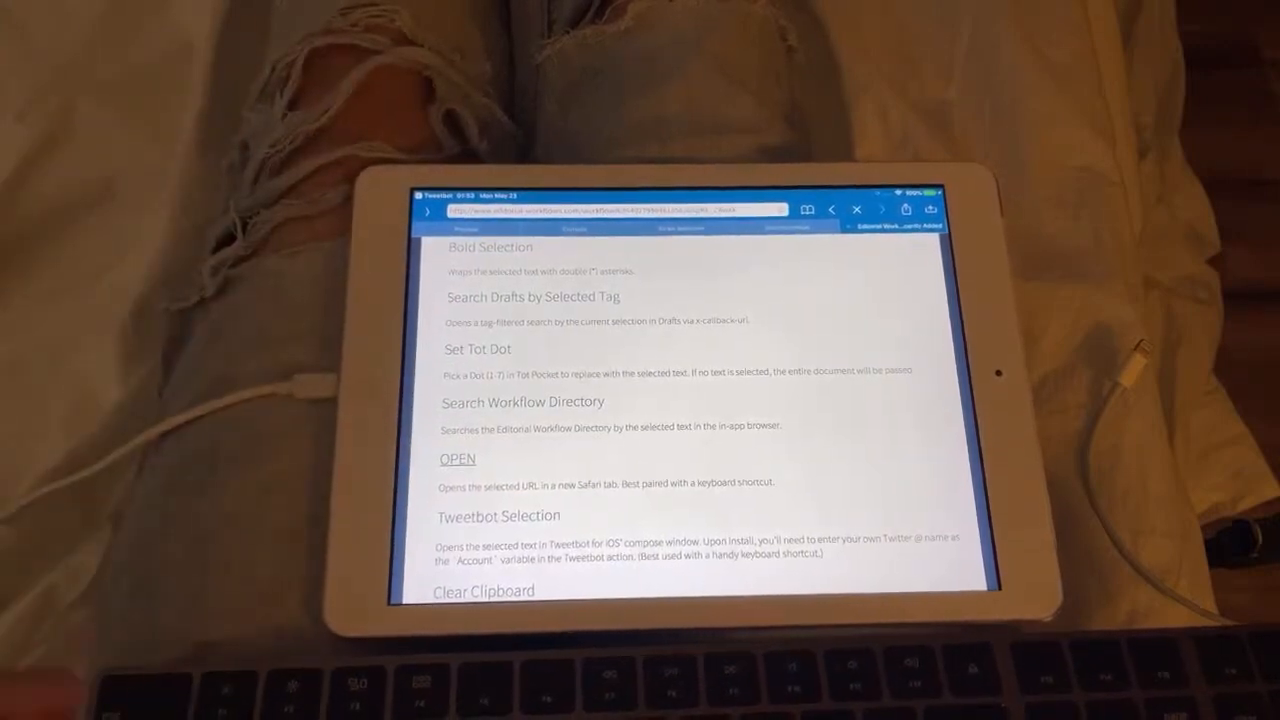
{"action": "left_click", "coordinate": [456, 458]}
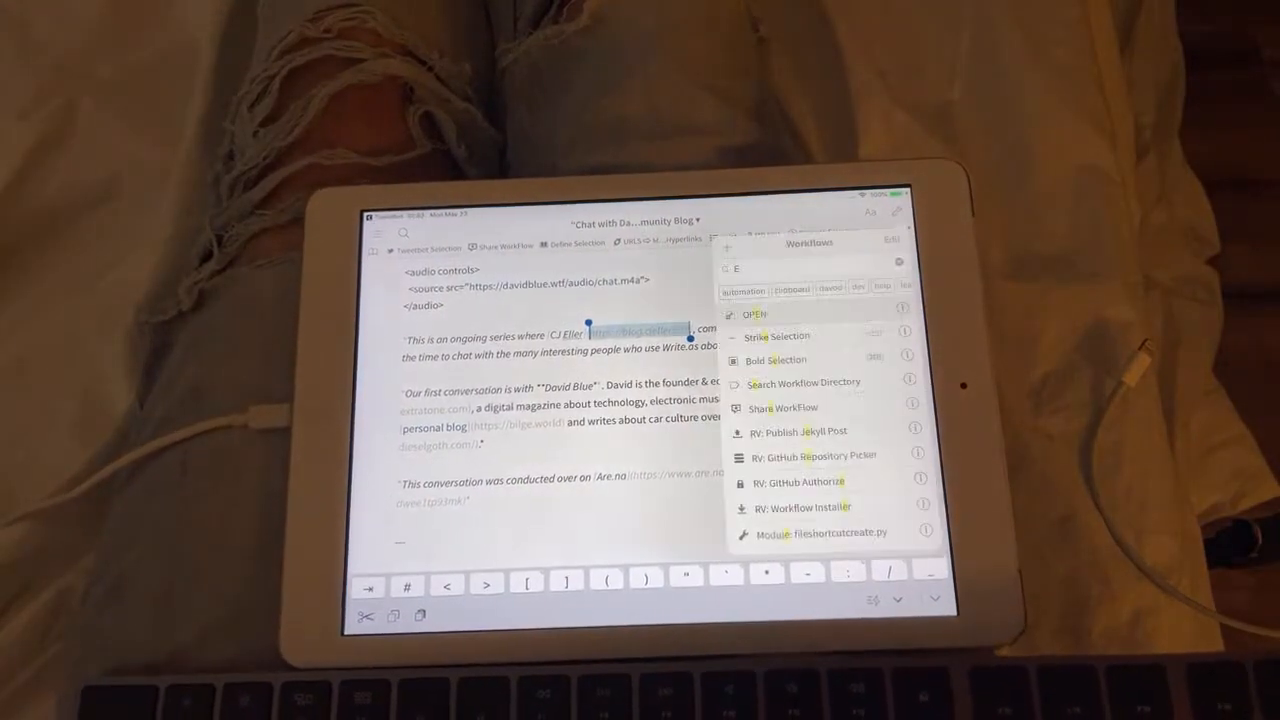
{"action": "left_click", "coordinate": [902, 314]}
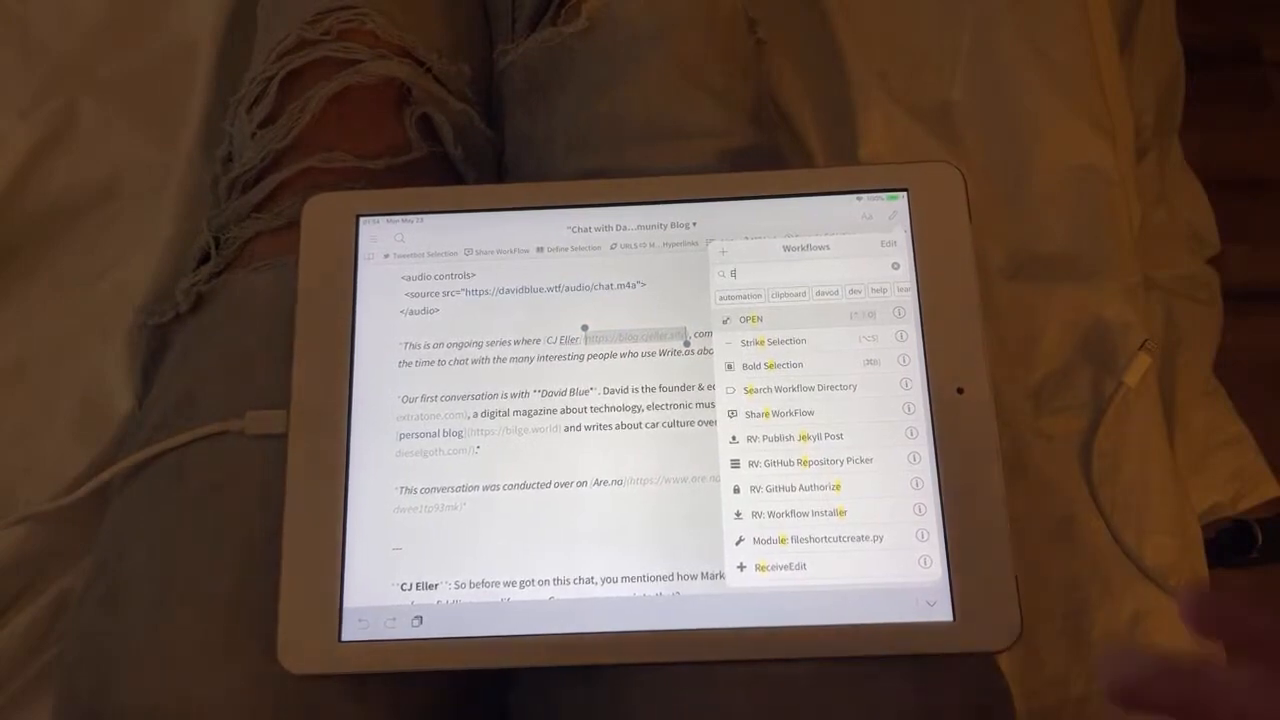
Scroll the 'Chat with David Blue' draft after dismissing the workflow list.
{"action": "scroll", "scroll_direction": "down", "scroll_amount": 3}
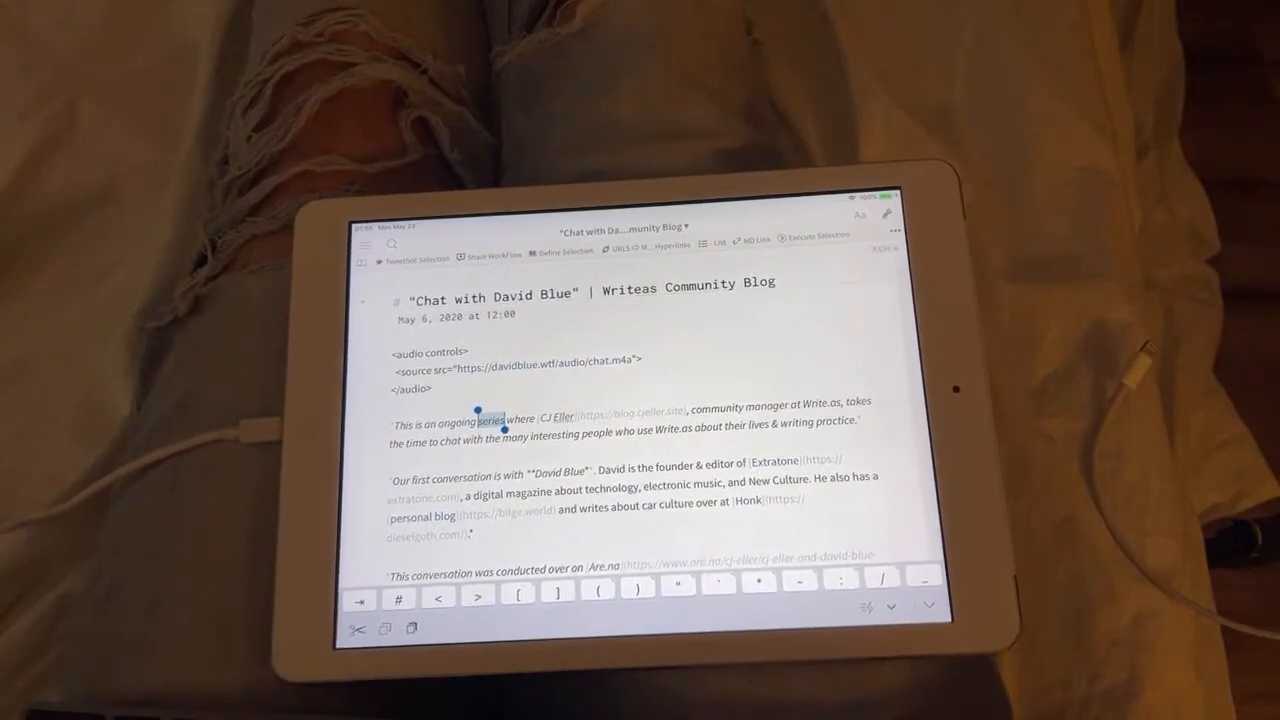
{"action": "left_click", "coordinate": [490, 410]}
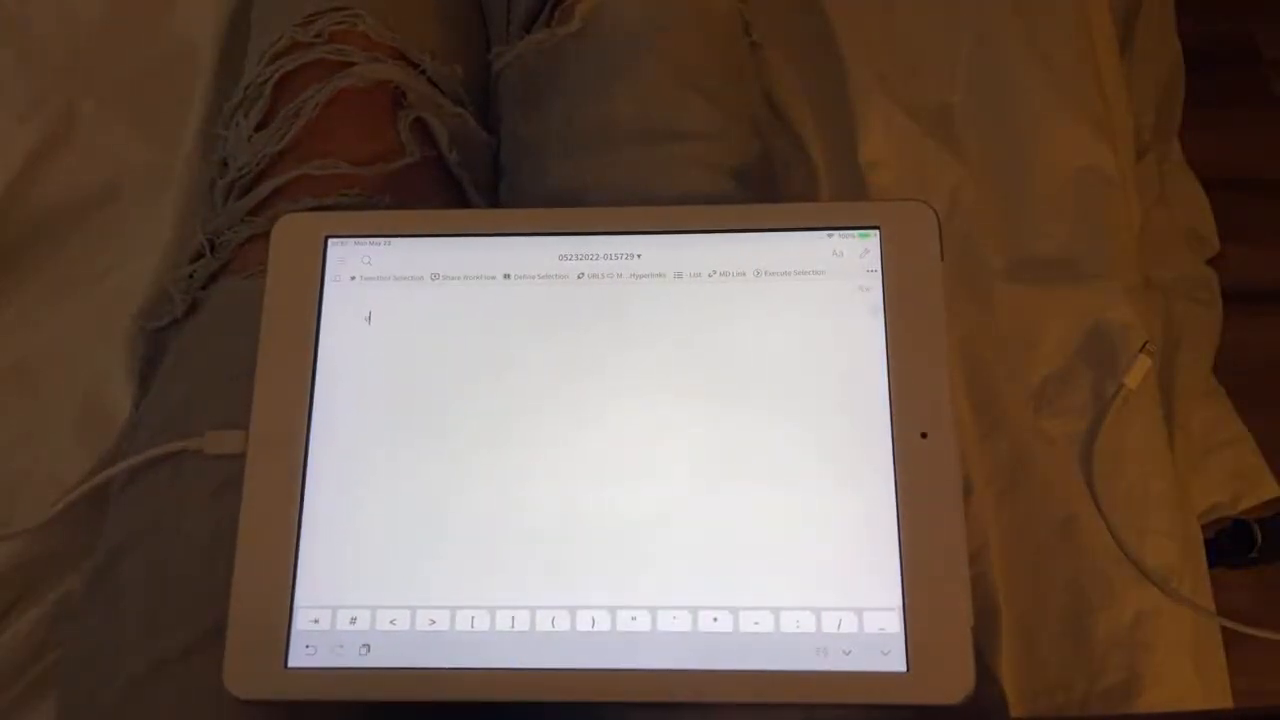
Enter 'viticci' in the note and select the word for the directory search.
{"action": "type", "text": "viticci"}
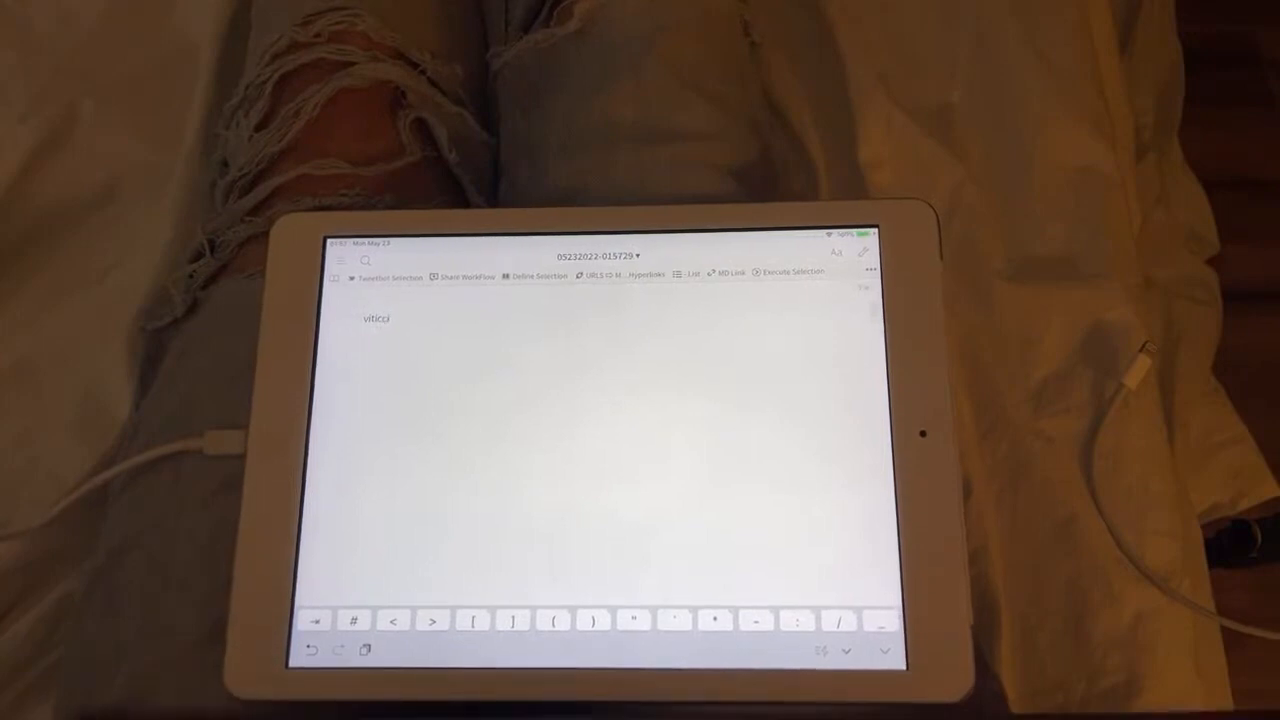
{"action": "double_click", "coordinate": [376, 318]}
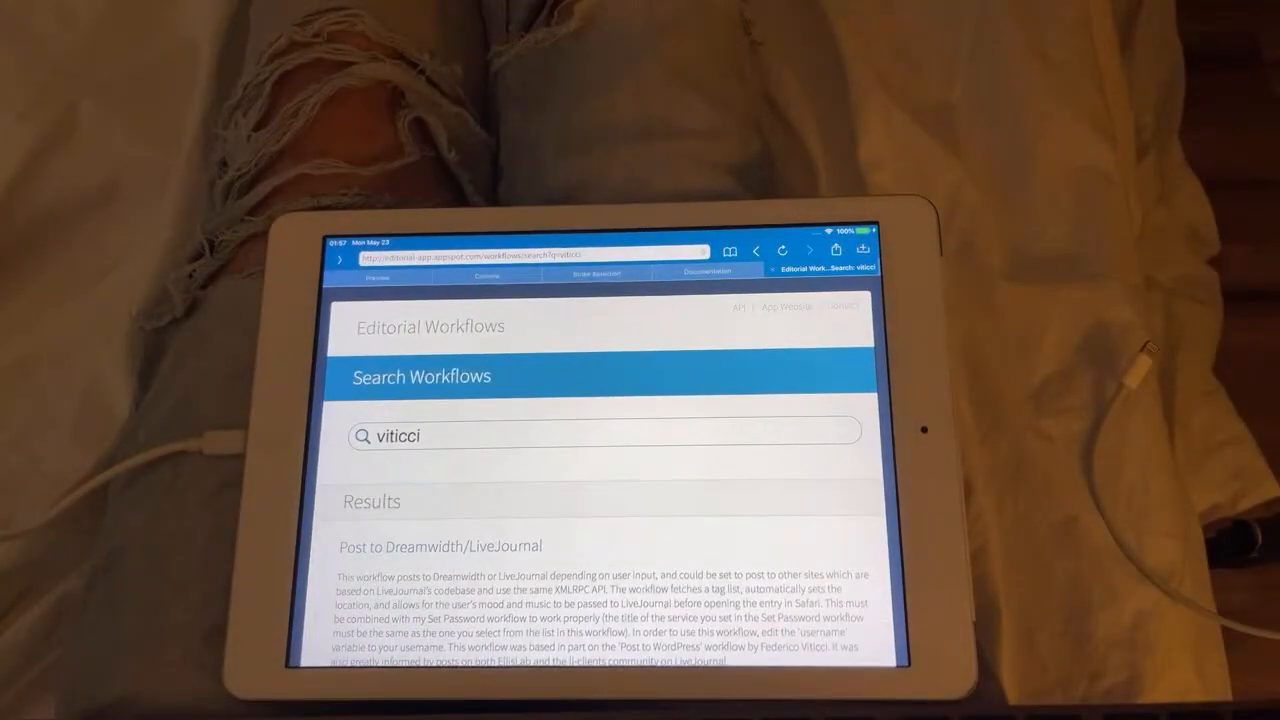
{"action": "scroll", "scroll_direction": "down", "scroll_amount": 3}
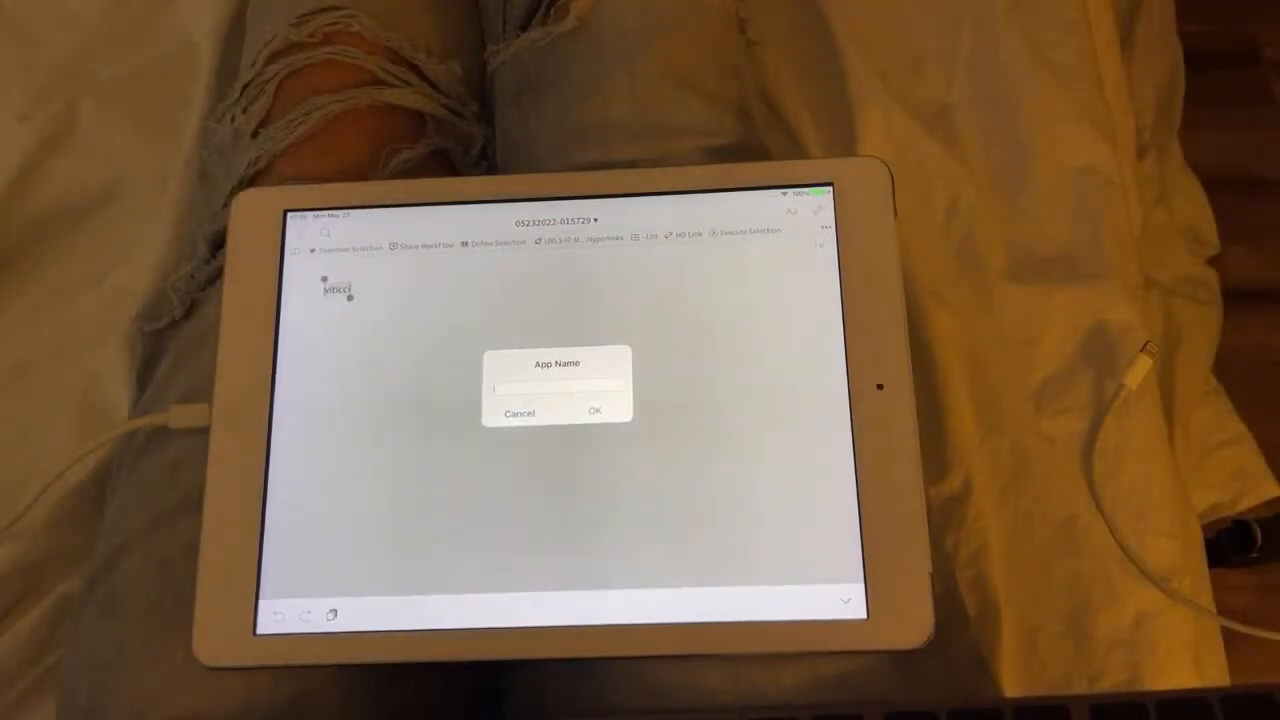
Answer the App Name prompt with 'test' to insert the App Store link, then switch to a recent app.
{"action": "type", "text": "test"}
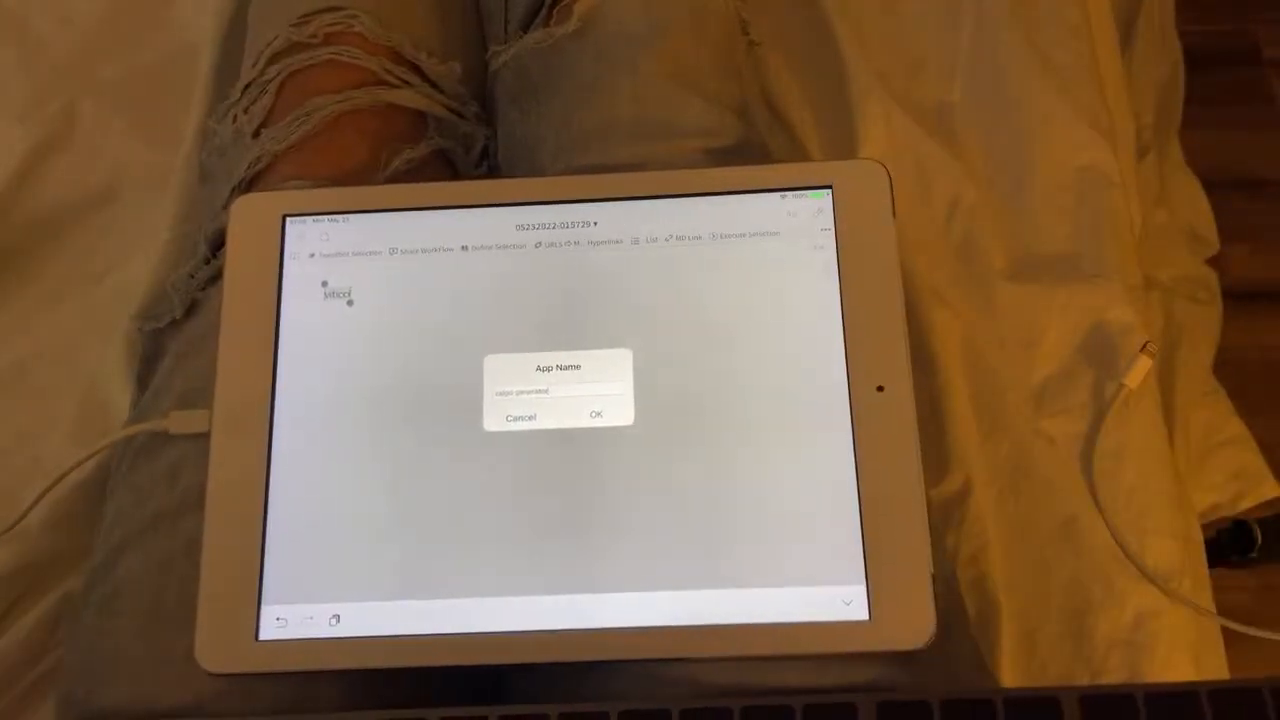
{"action": "left_click", "coordinate": [596, 416]}
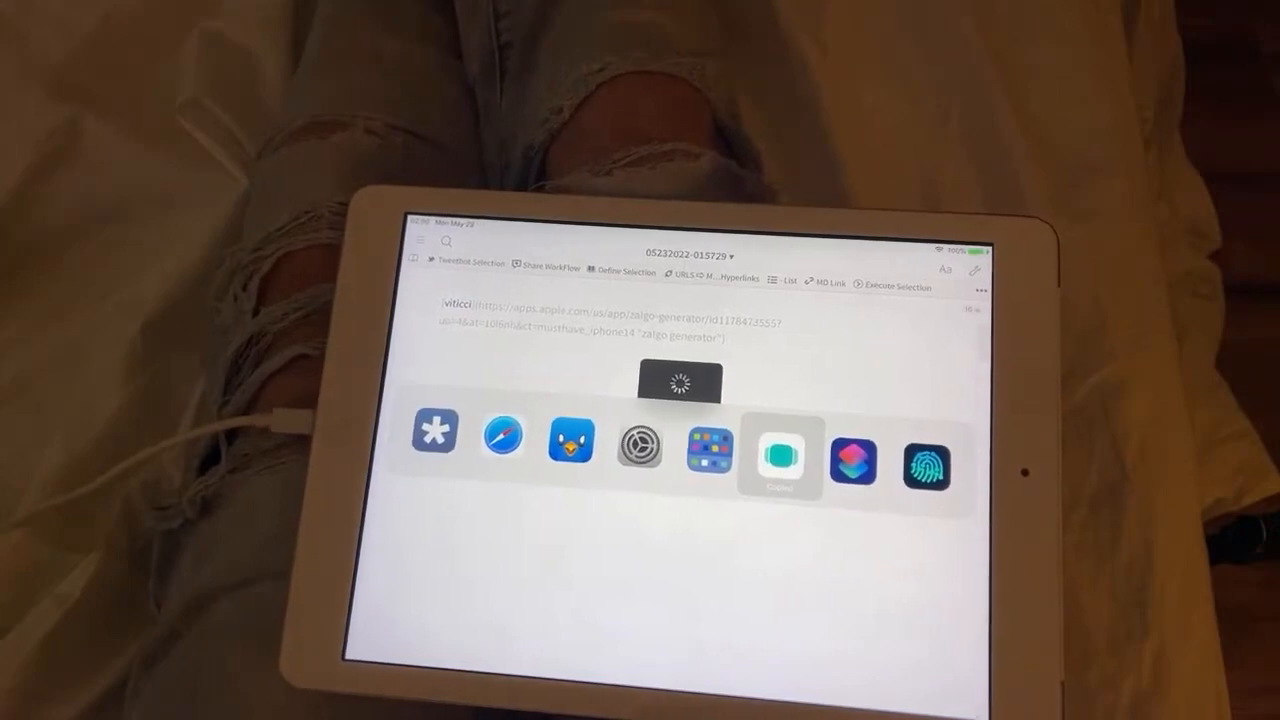
{"action": "left_click", "coordinate": [784, 460]}
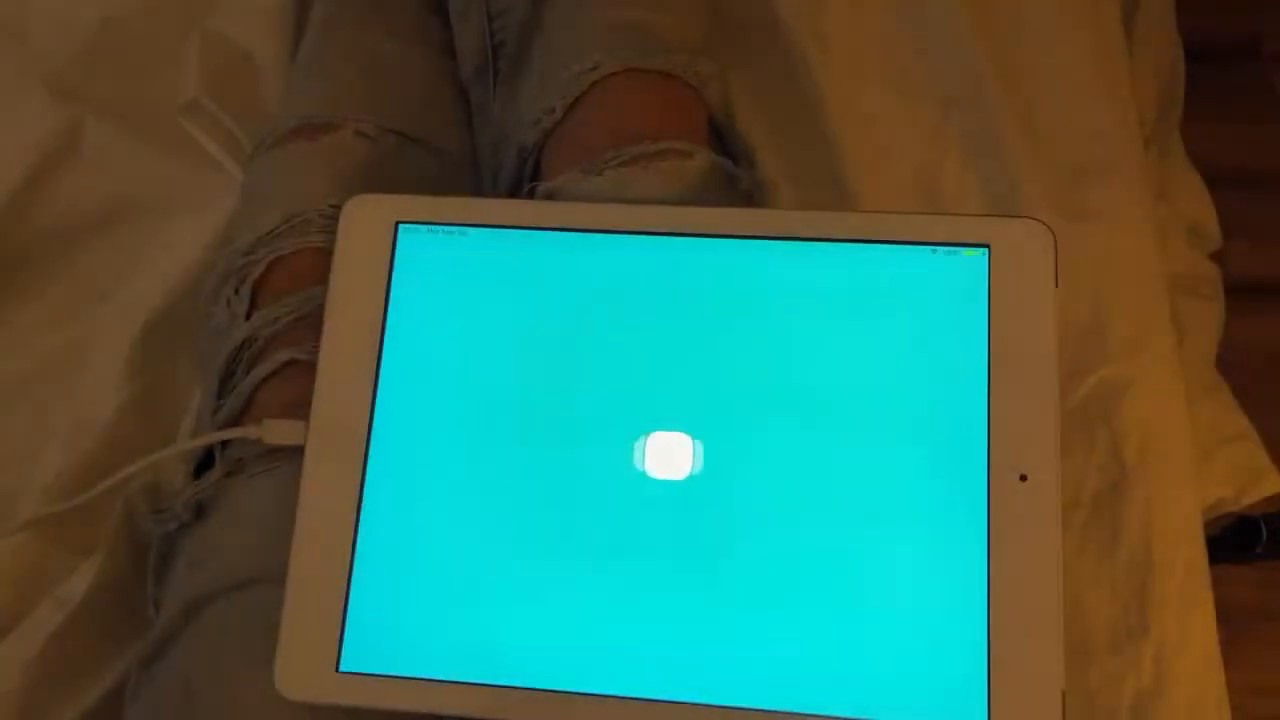